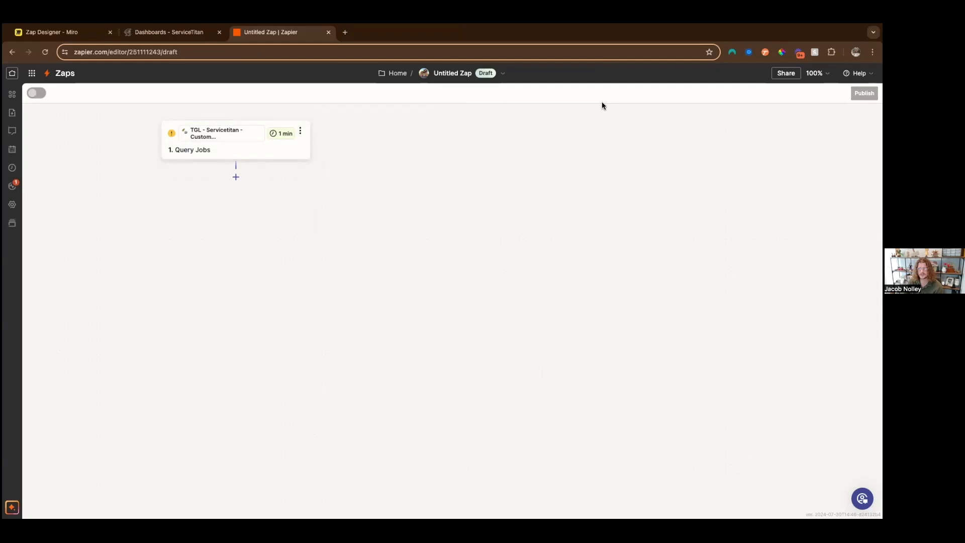
pyautogui.moveTo(619, 98)
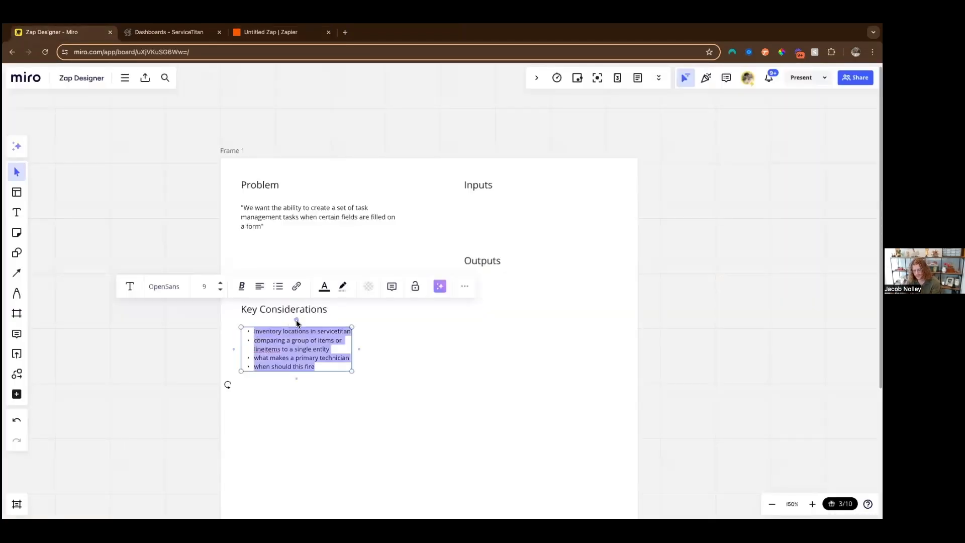
# Delete the Key Considerations bullet list from the Zap Designer board
pyautogui.press('Delete')
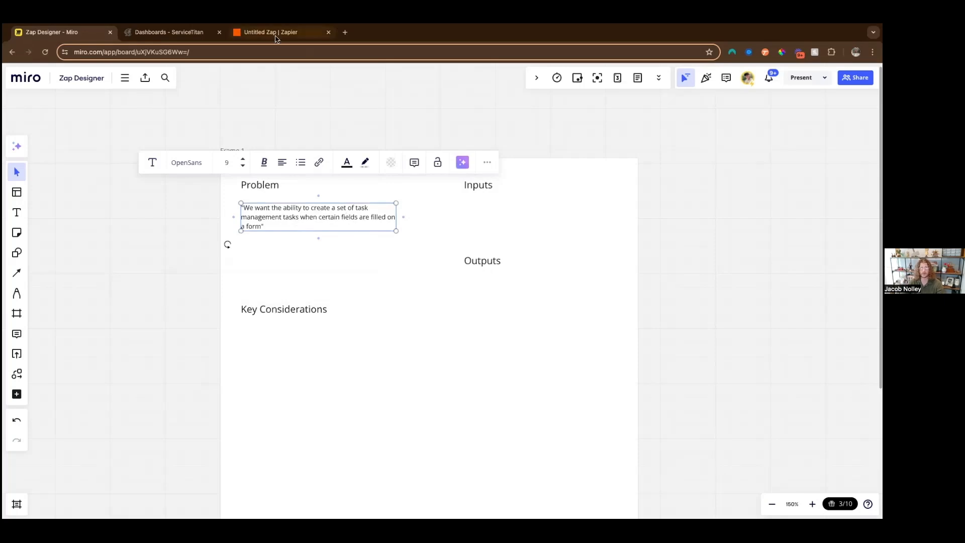
# Set the trigger event to Query Form Submissions watching the Job Completion Checklist form
pyautogui.click(270, 32)
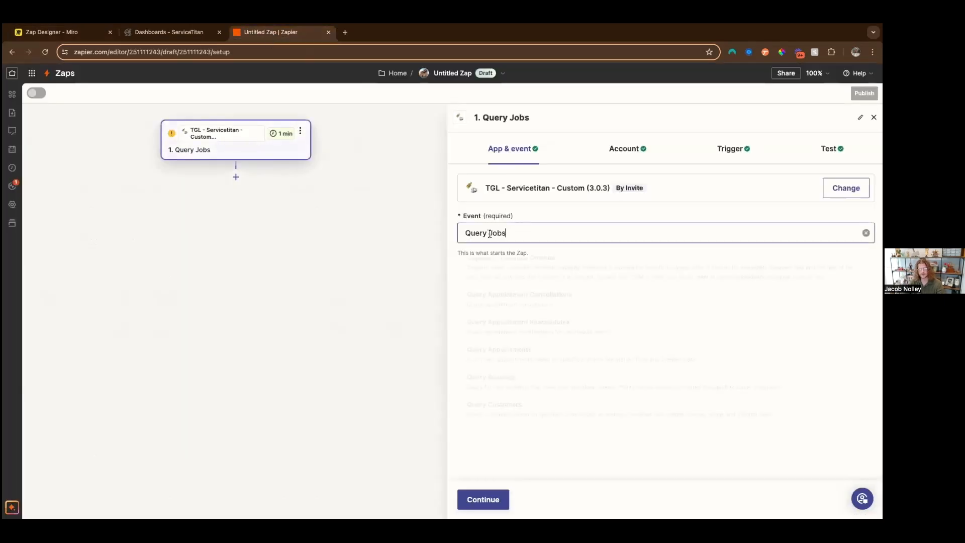
pyautogui.write('query form')
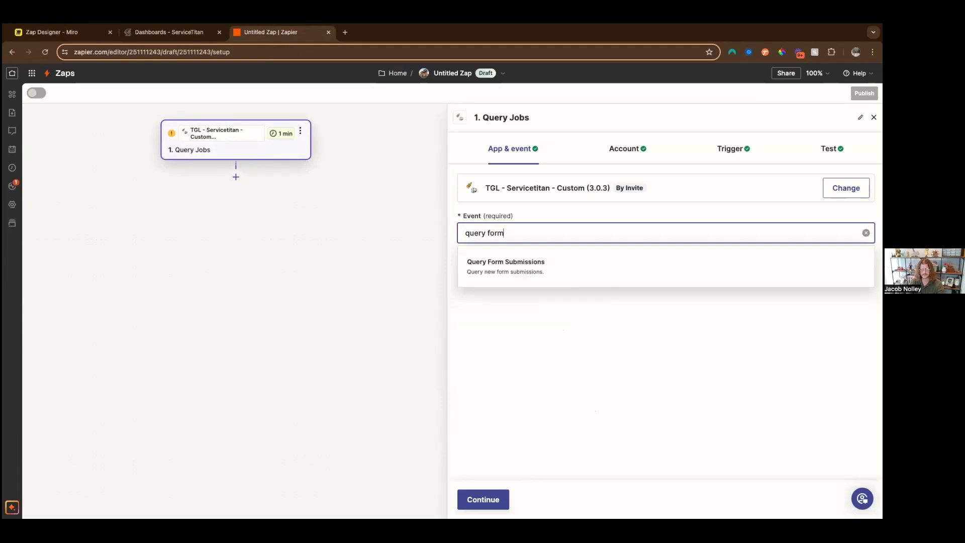
pyautogui.click(506, 265)
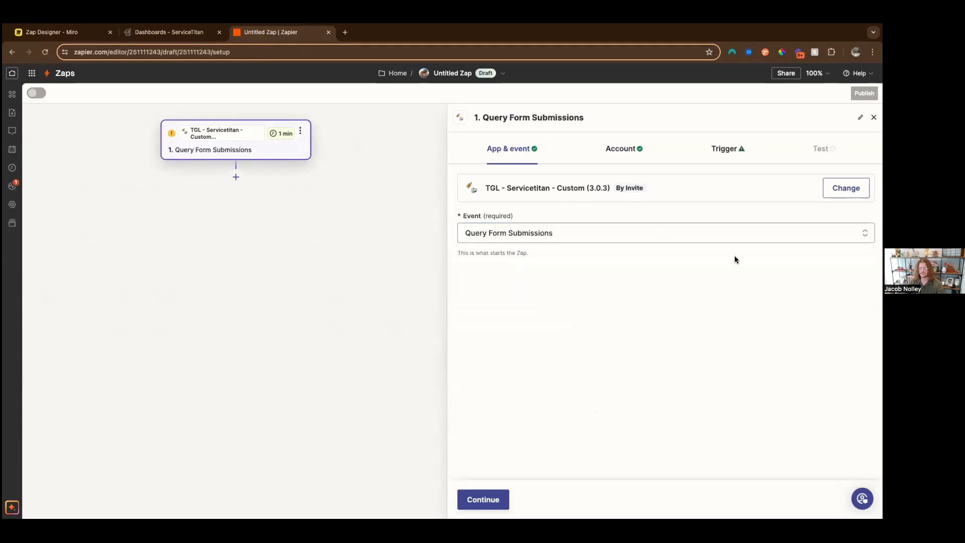
pyautogui.click(483, 500)
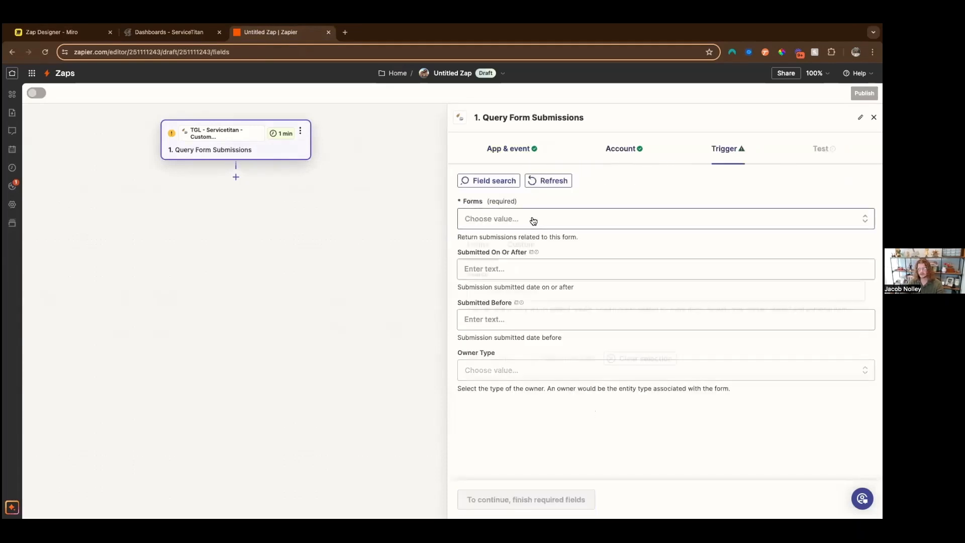
pyautogui.click(664, 218)
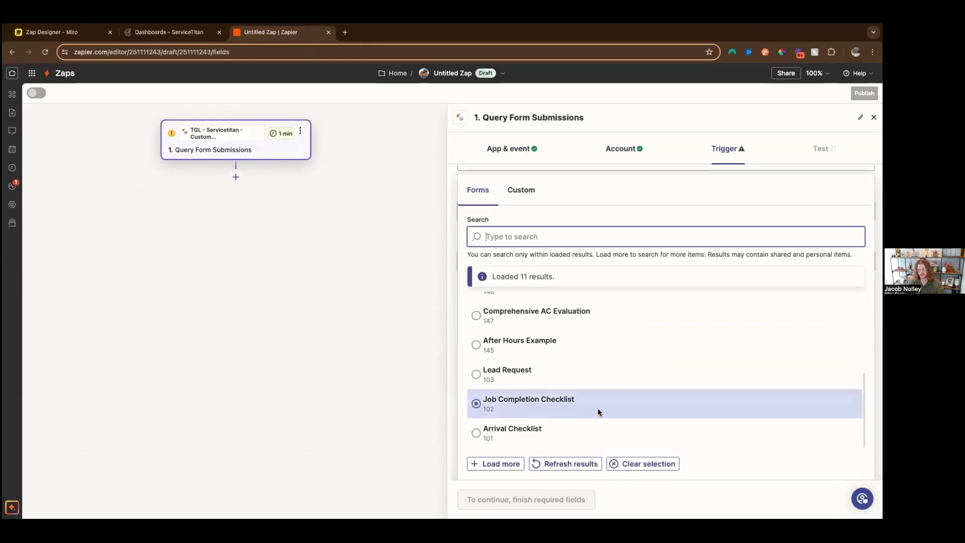
pyautogui.click(527, 403)
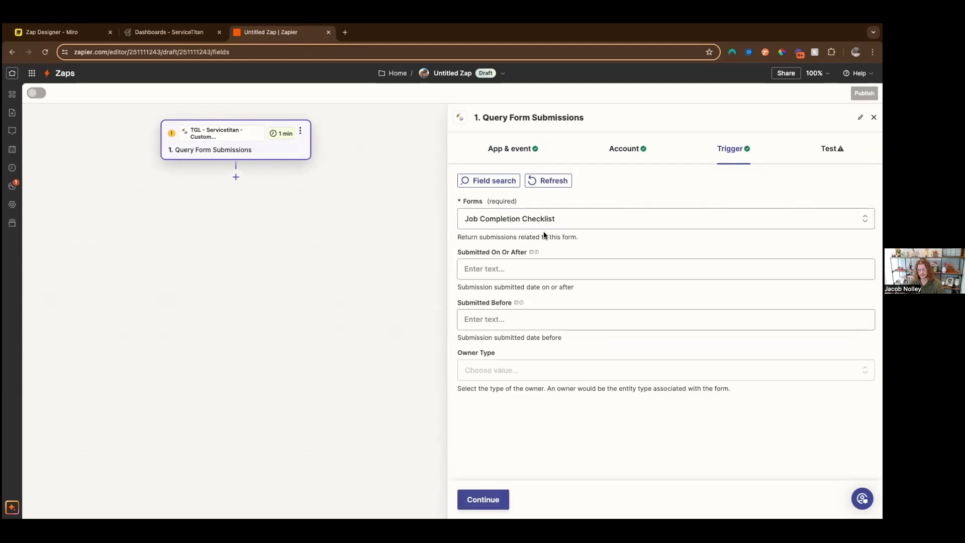
# Limit the trigger to submissions from now -1h to now owned by a Job and continue to testing
pyautogui.click(666, 268)
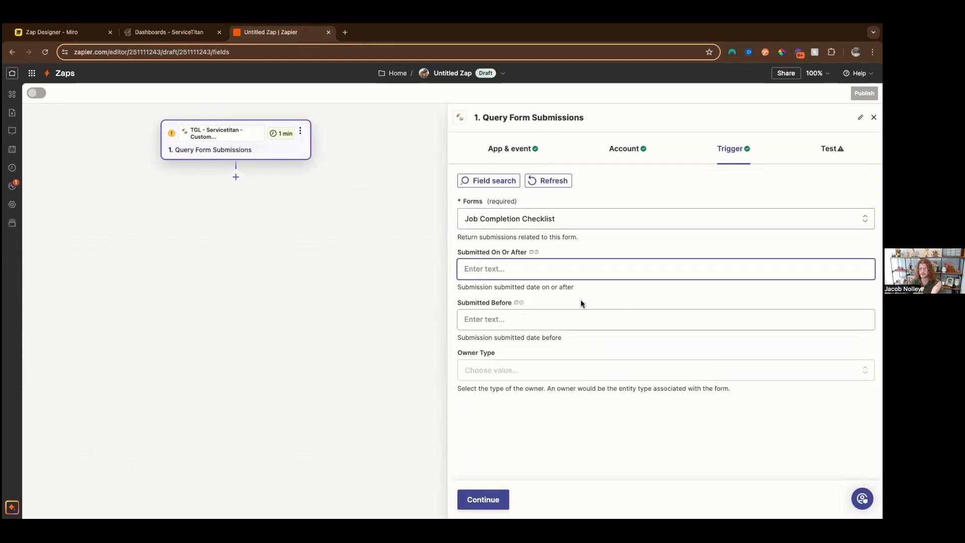
pyautogui.write('now')
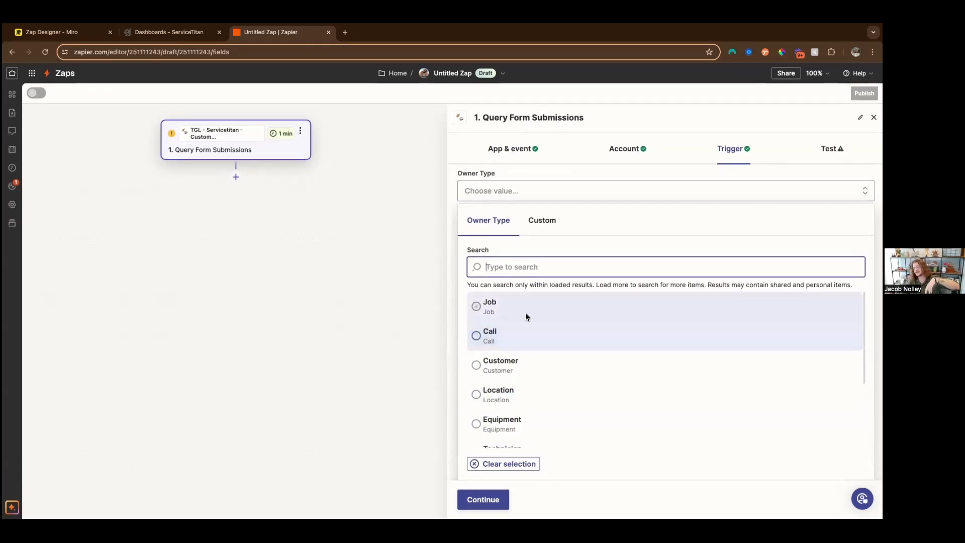
pyautogui.click(475, 305)
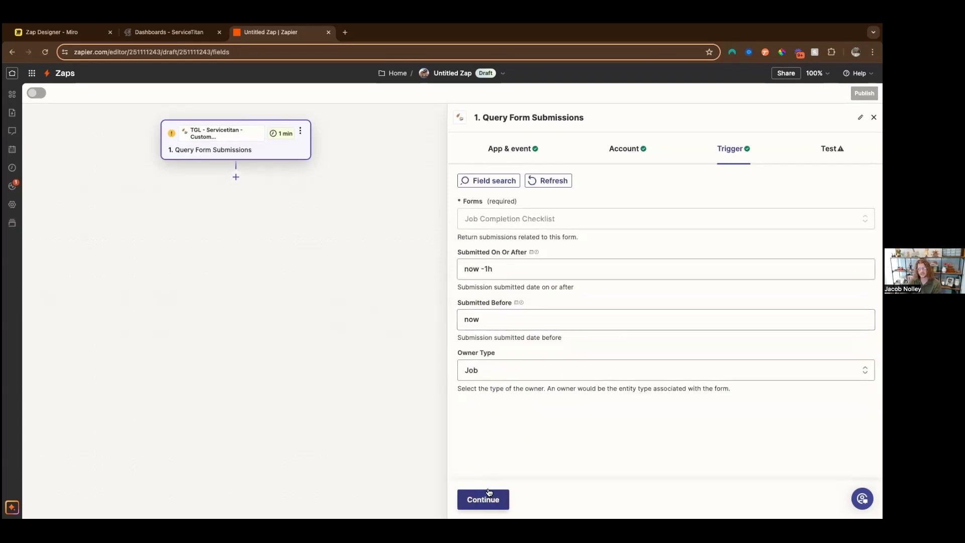
pyautogui.click(483, 500)
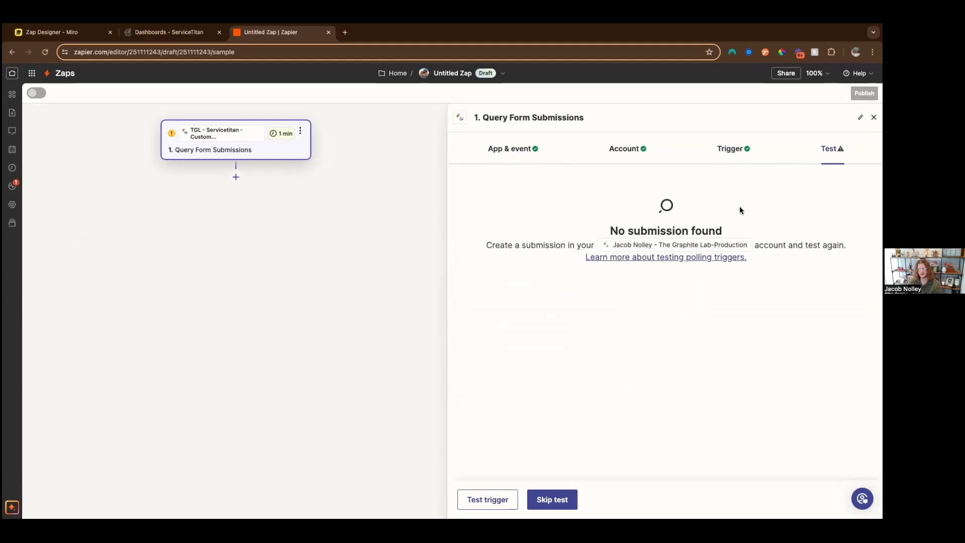
# In ServiceTitan, start a new Job Completion Checklist form on a job from the dispatch board
pyautogui.click(168, 32)
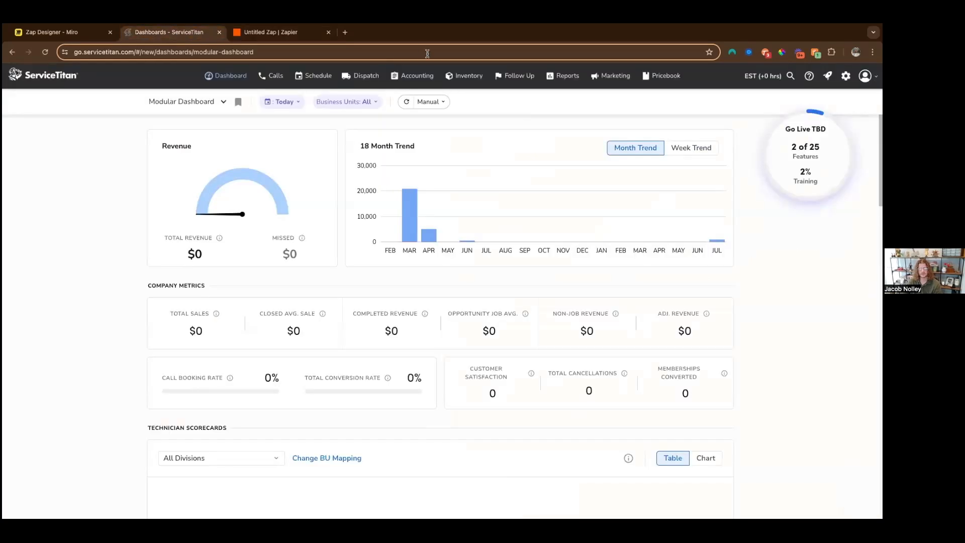
pyautogui.click(365, 76)
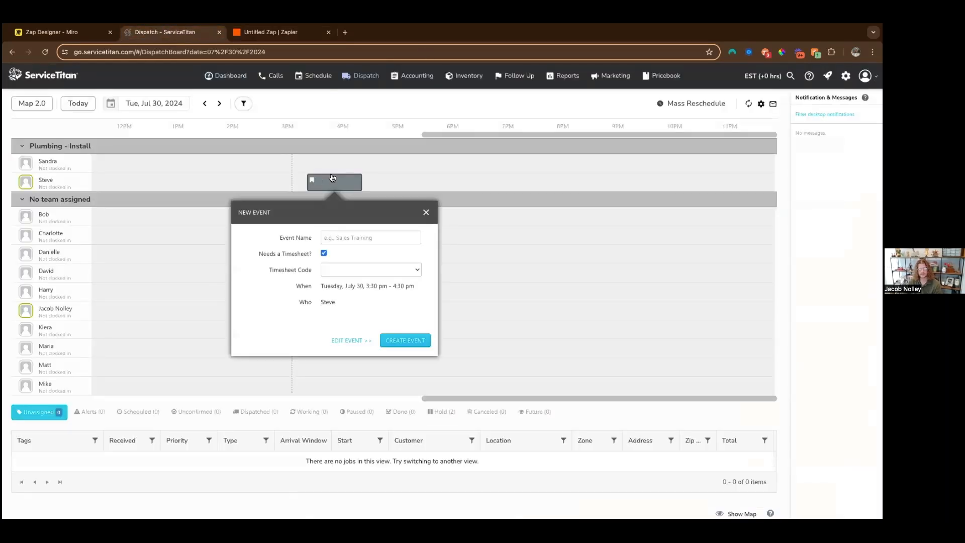
pyautogui.click(425, 212)
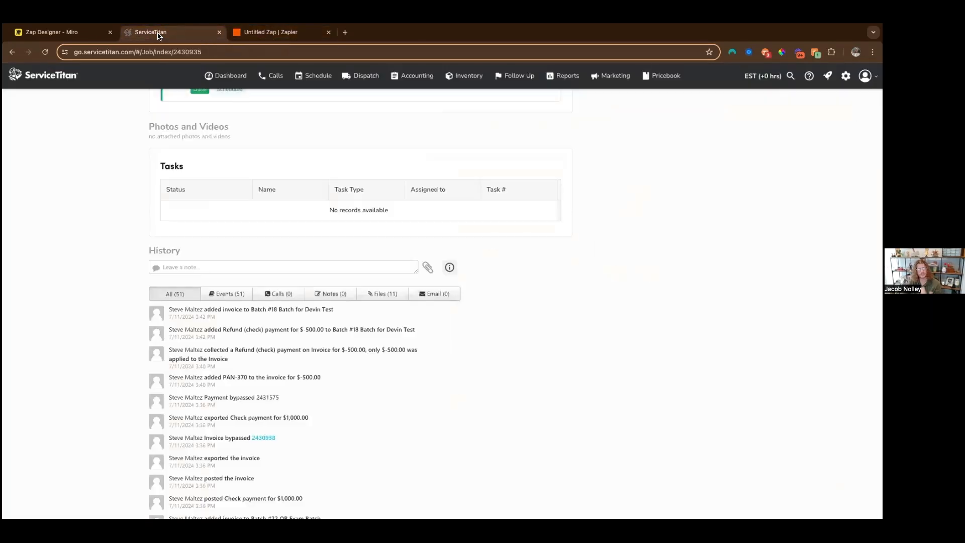
pyautogui.click(383, 294)
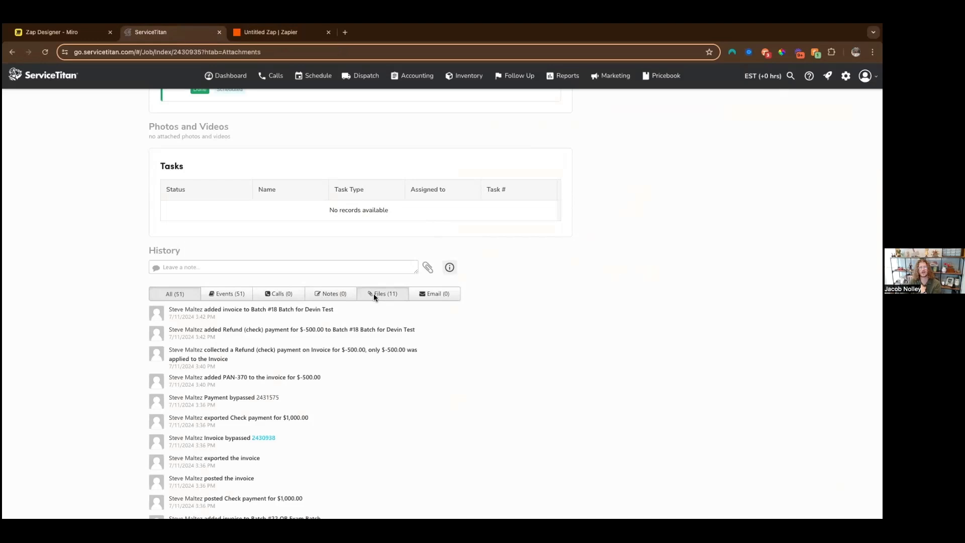
pyautogui.click(383, 292)
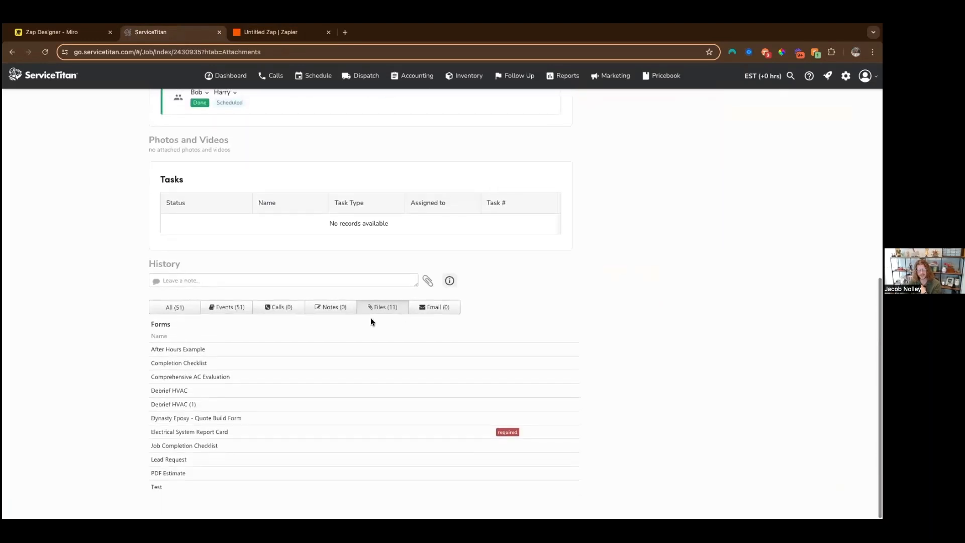
pyautogui.click(179, 363)
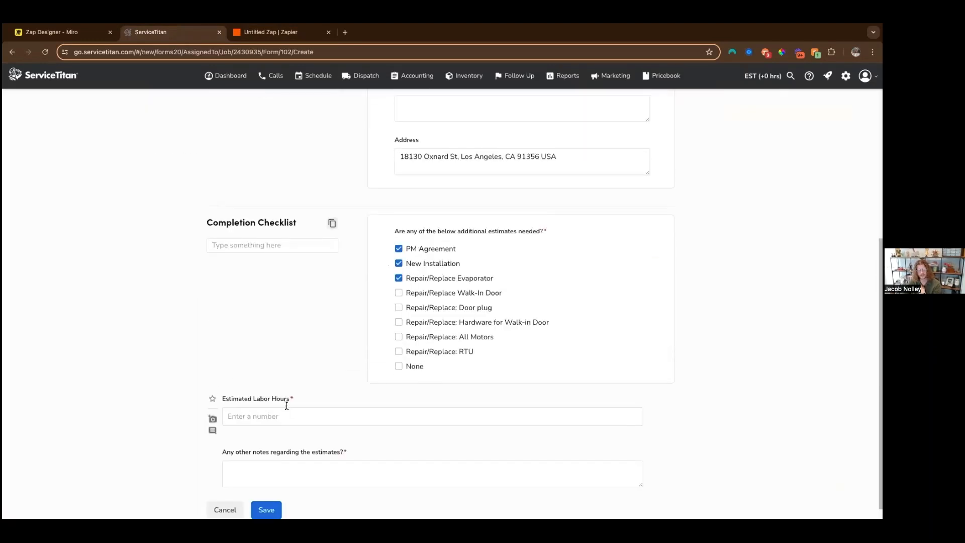
# Fill the checklist with 6 estimated labor hours and 'testing not' notes and save it
pyautogui.write('-2')
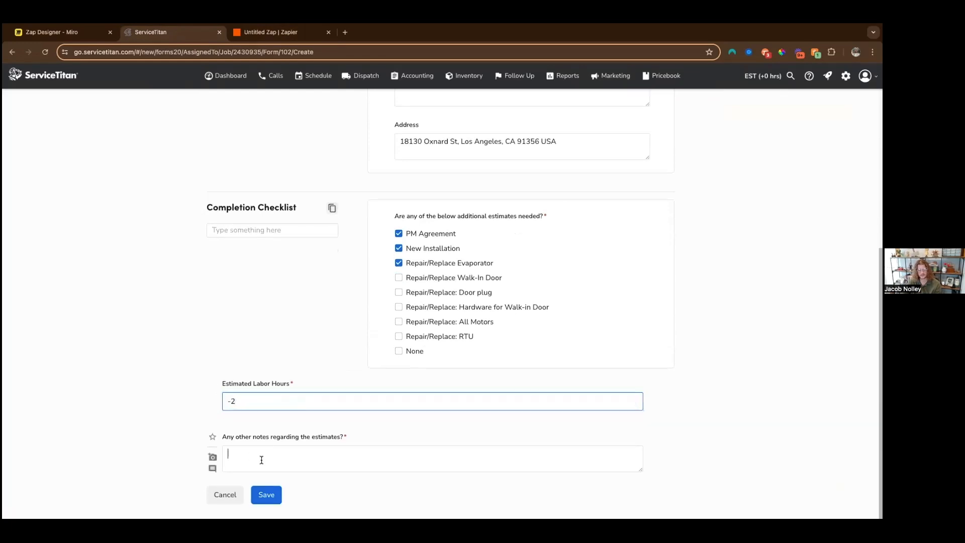
pyautogui.write('testing notes on the form')
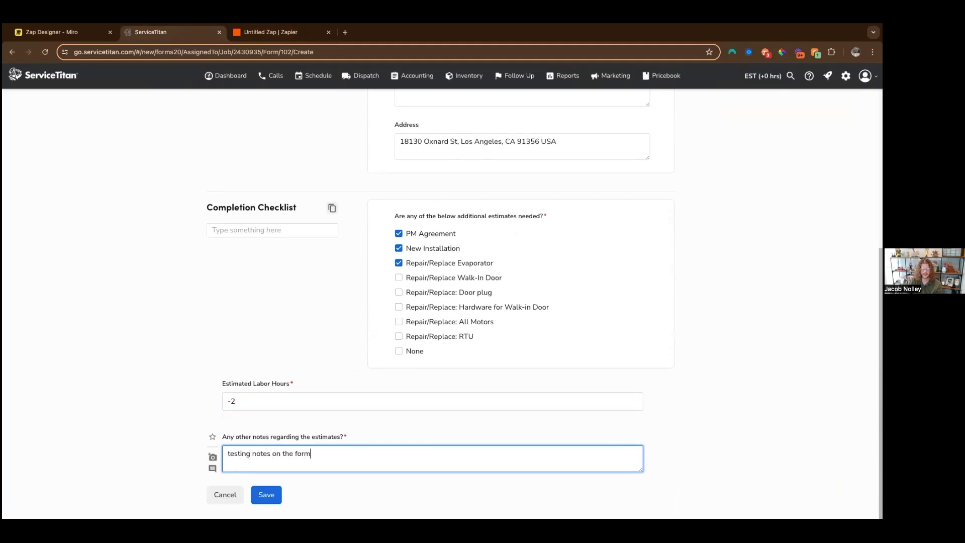
pyautogui.click(431, 400)
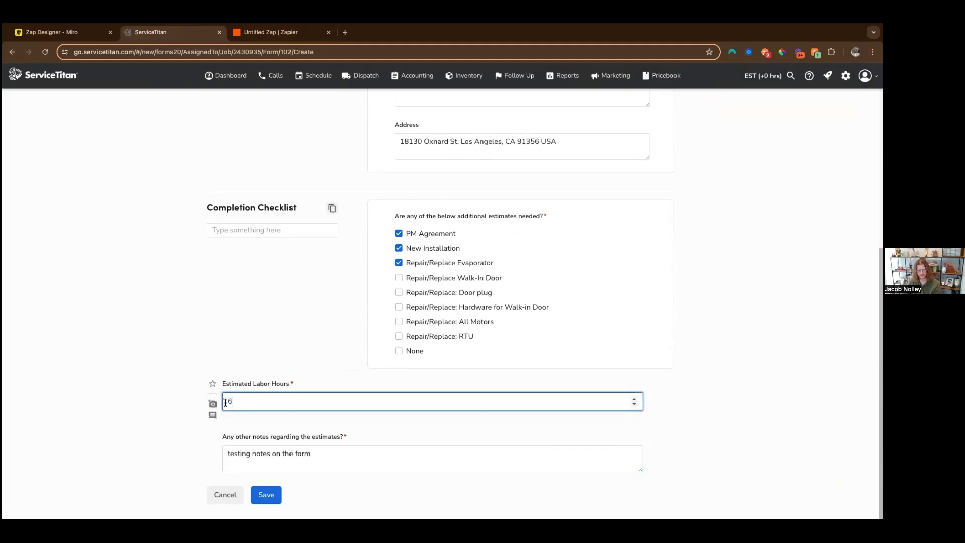
pyautogui.click(266, 494)
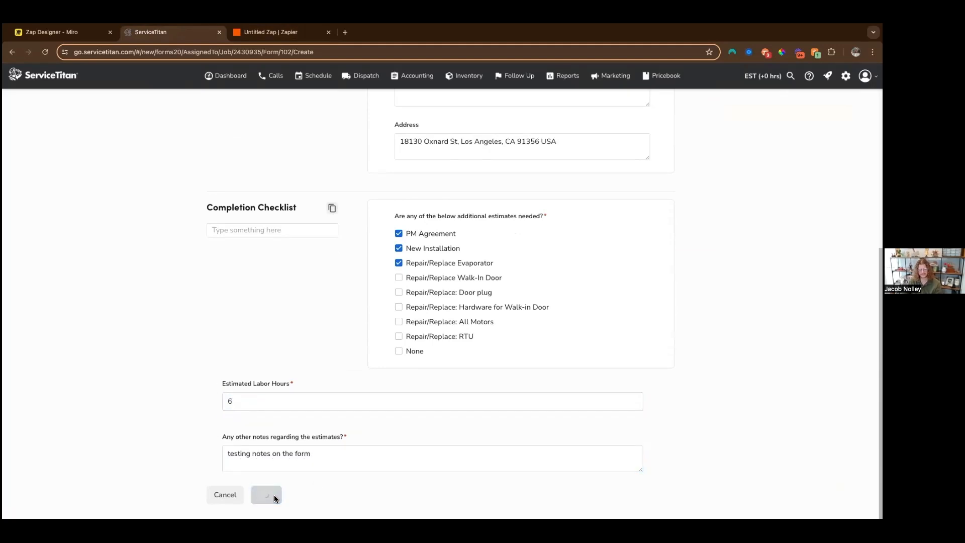
# Return to the Zap and retest the trigger to load the new submission
pyautogui.click(278, 32)
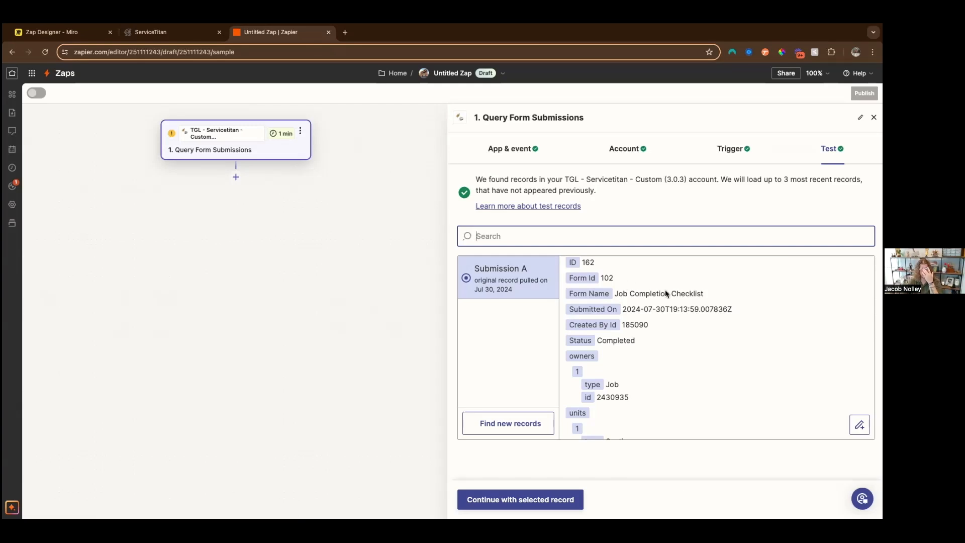
pyautogui.scroll(-3)
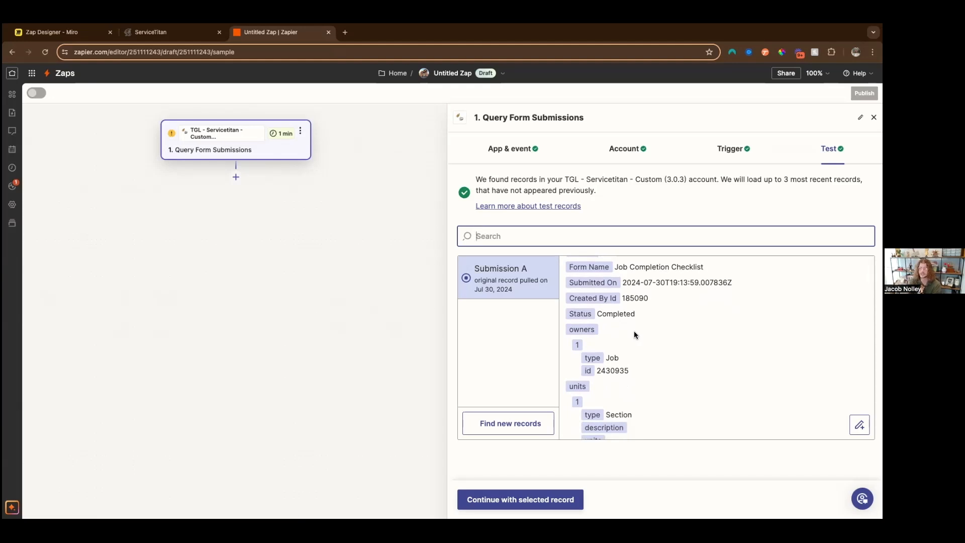
pyautogui.scroll(-3)
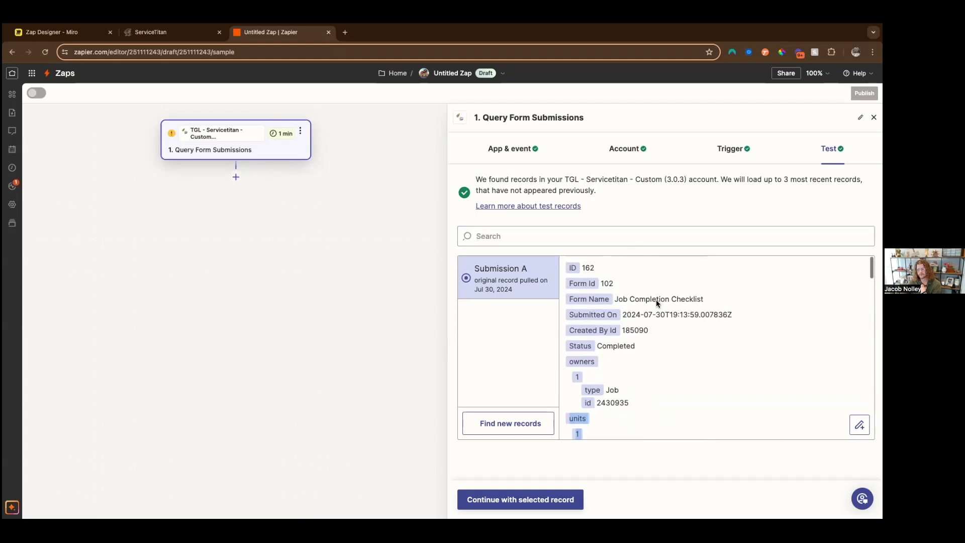
pyautogui.scroll(-3)
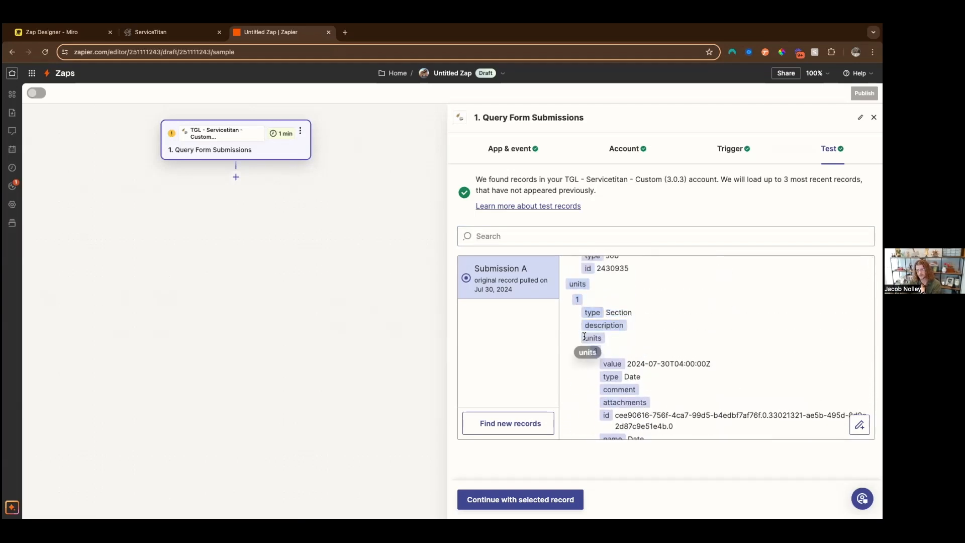
pyautogui.scroll(-3)
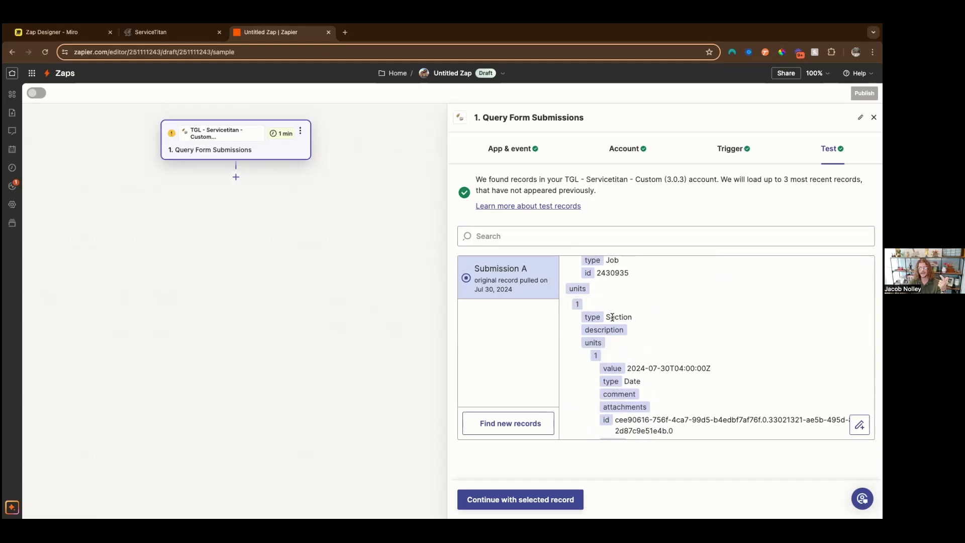
pyautogui.scroll(-3)
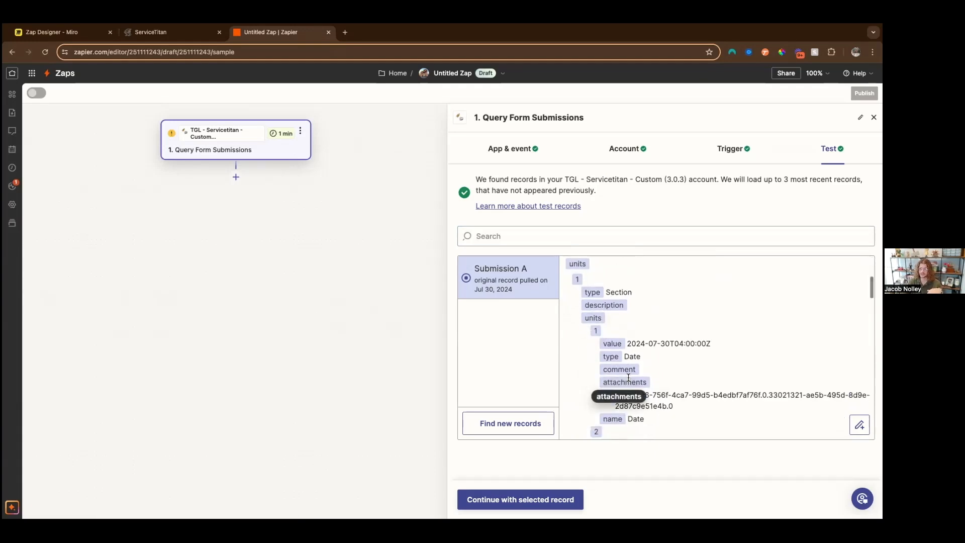
pyautogui.scroll(-3)
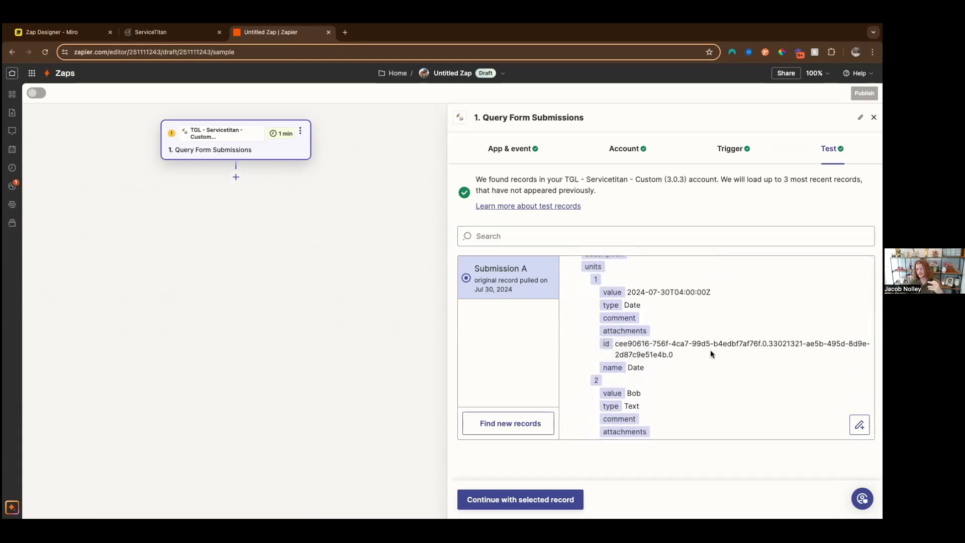
pyautogui.moveTo(594, 281)
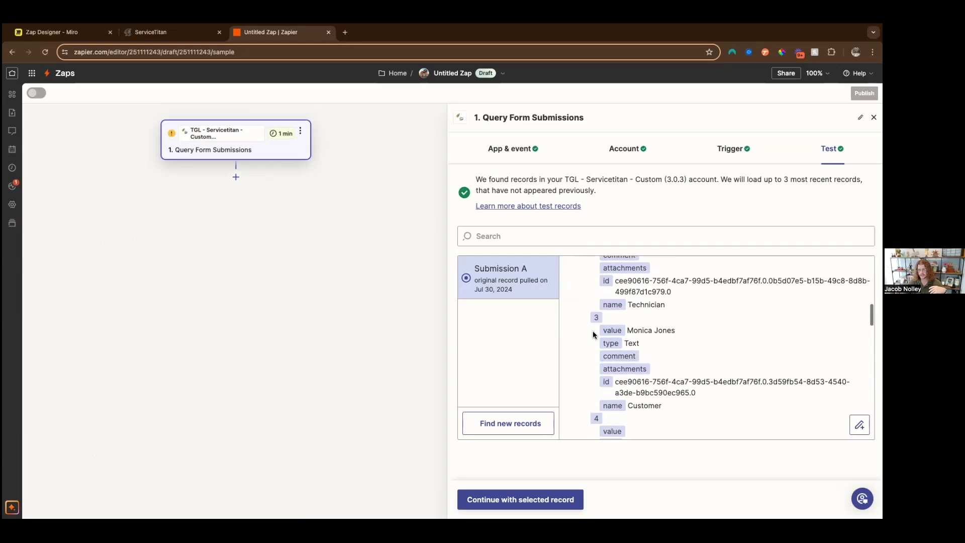
pyautogui.scroll(-3)
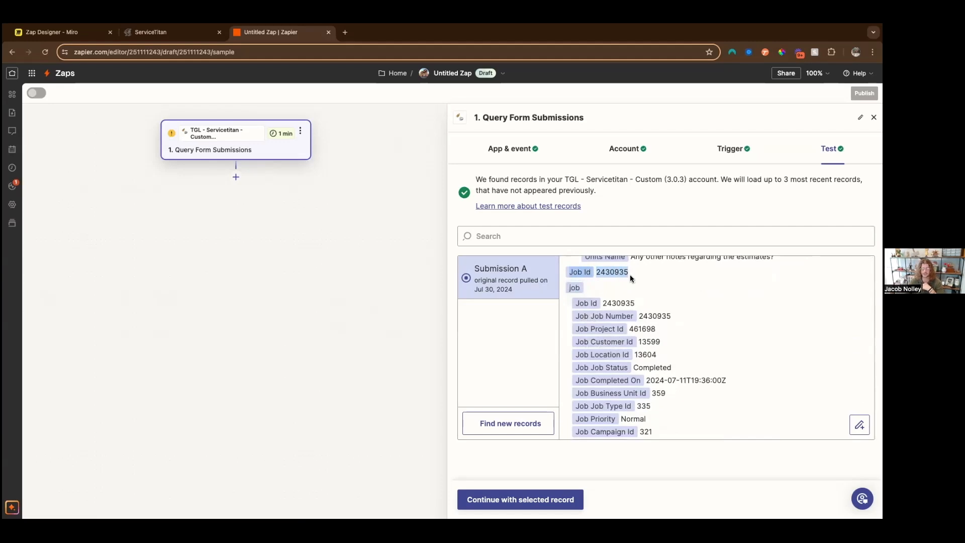
pyautogui.moveTo(645, 342)
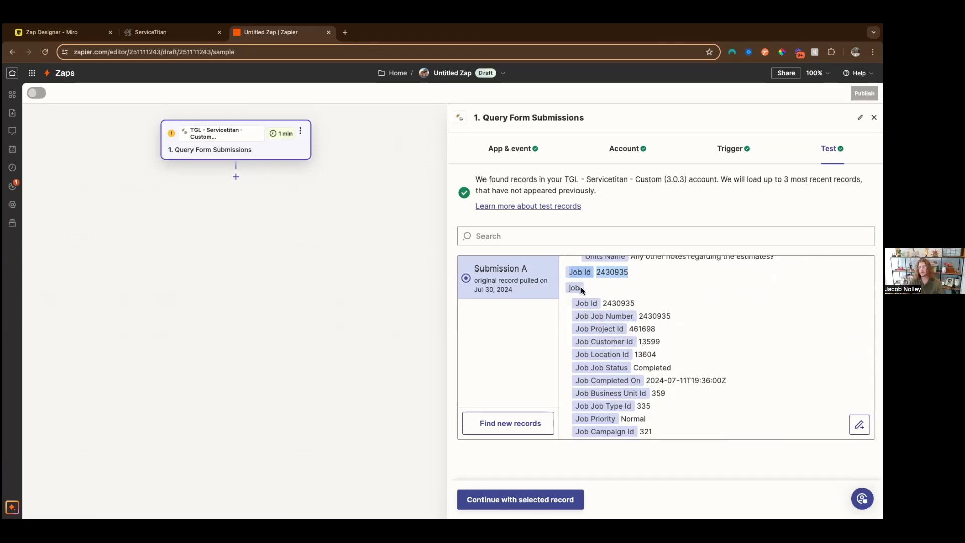
pyautogui.moveTo(573, 287)
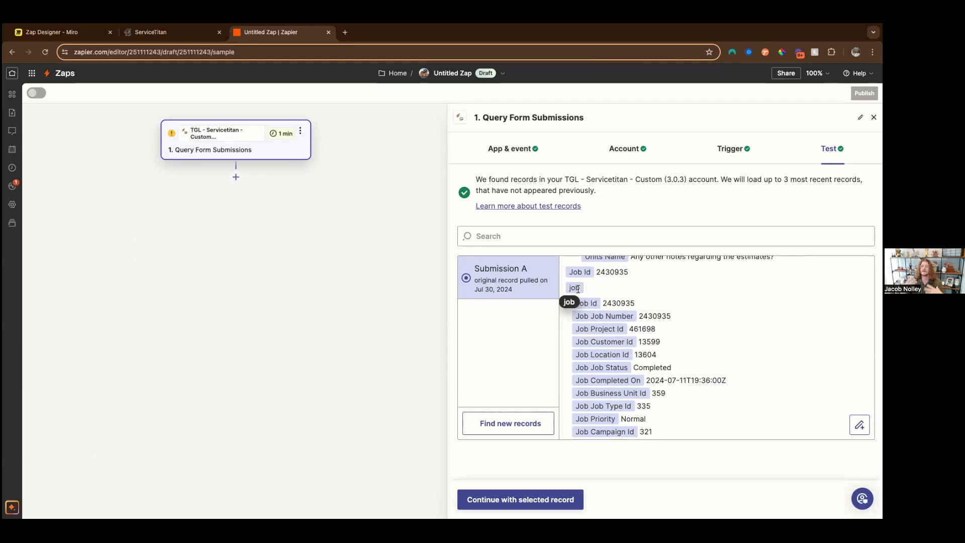
pyautogui.moveTo(669, 330)
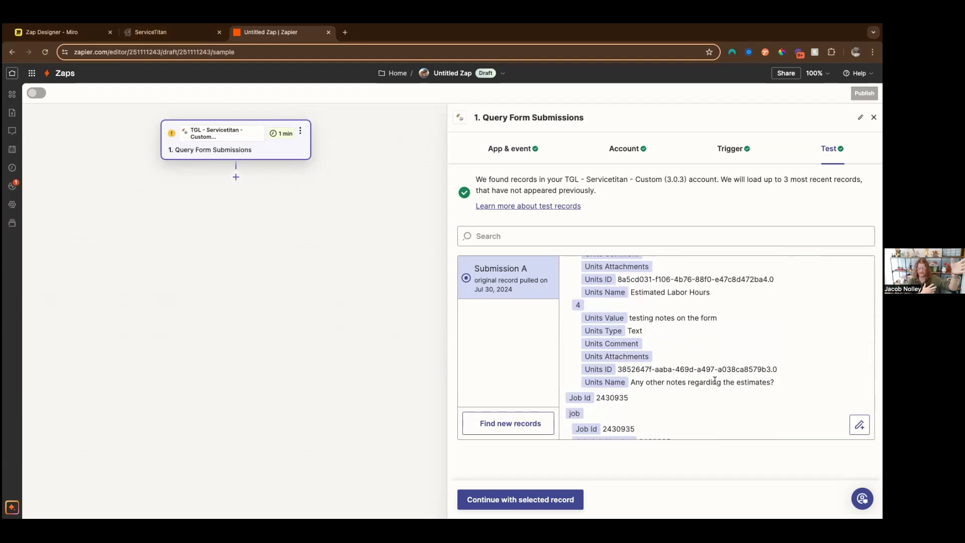
pyautogui.scroll(-3)
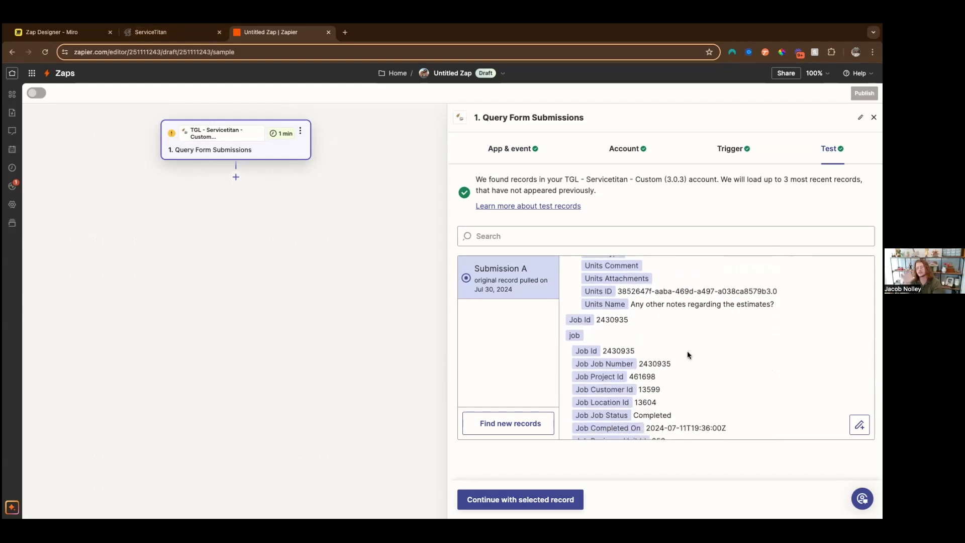
pyautogui.scroll(-3)
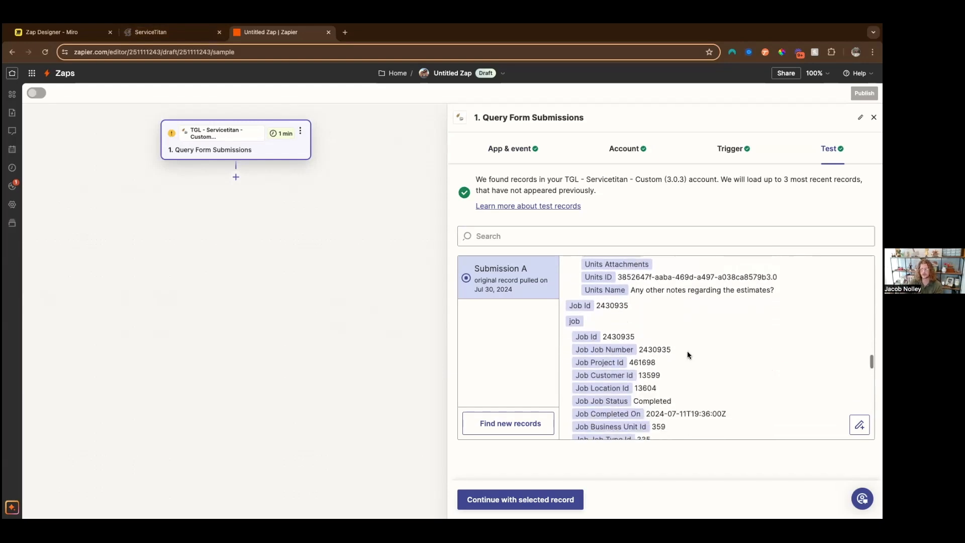
pyautogui.scroll(-3)
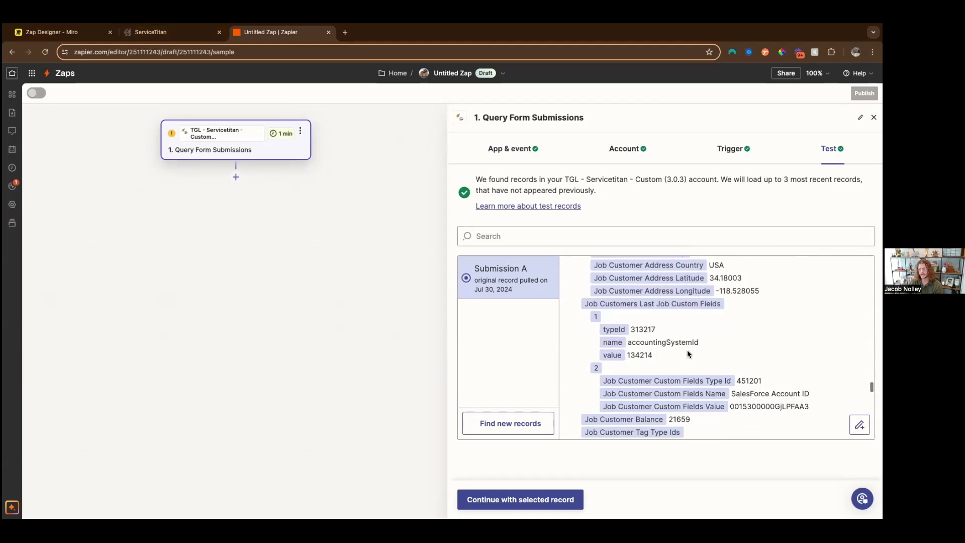
pyautogui.scroll(-3)
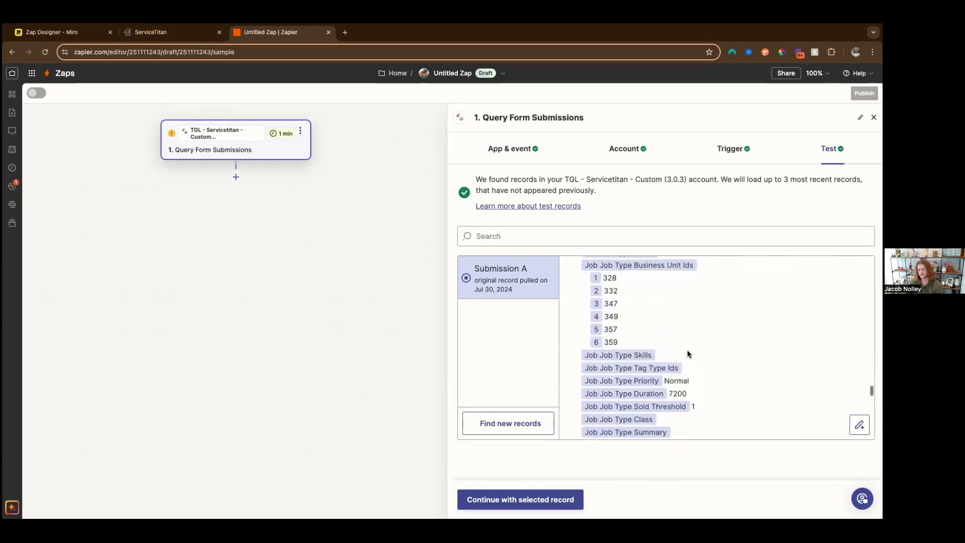
pyautogui.scroll(-3)
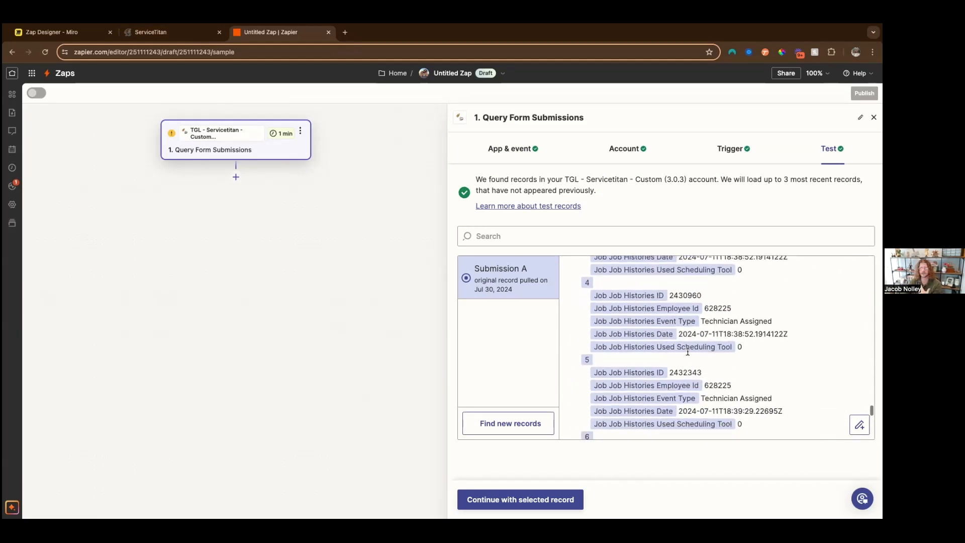
pyautogui.scroll(-3)
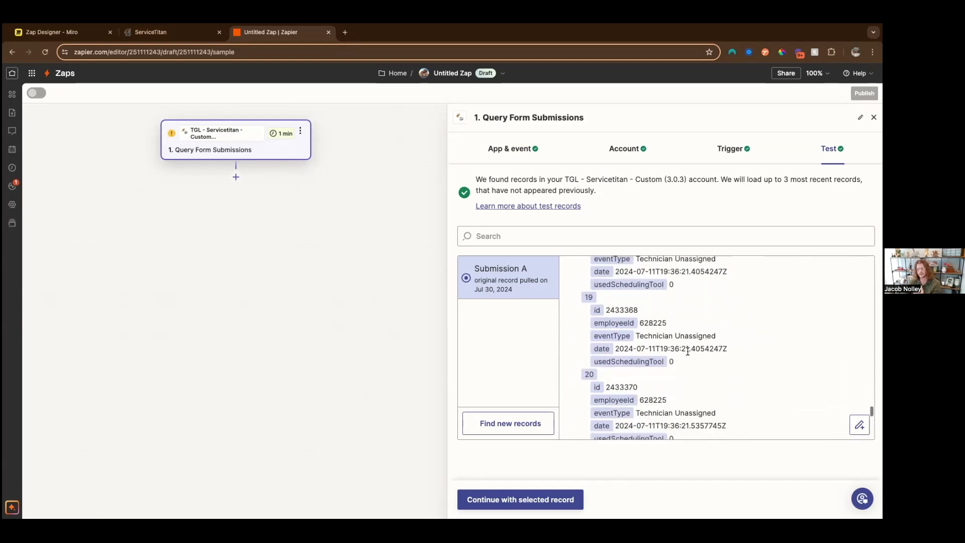
pyautogui.scroll(-3)
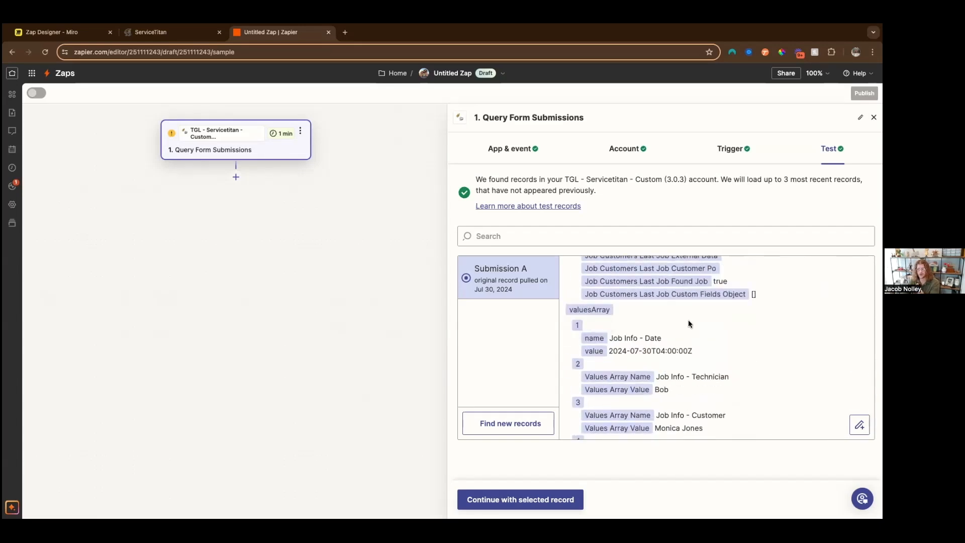
pyautogui.scroll(-3)
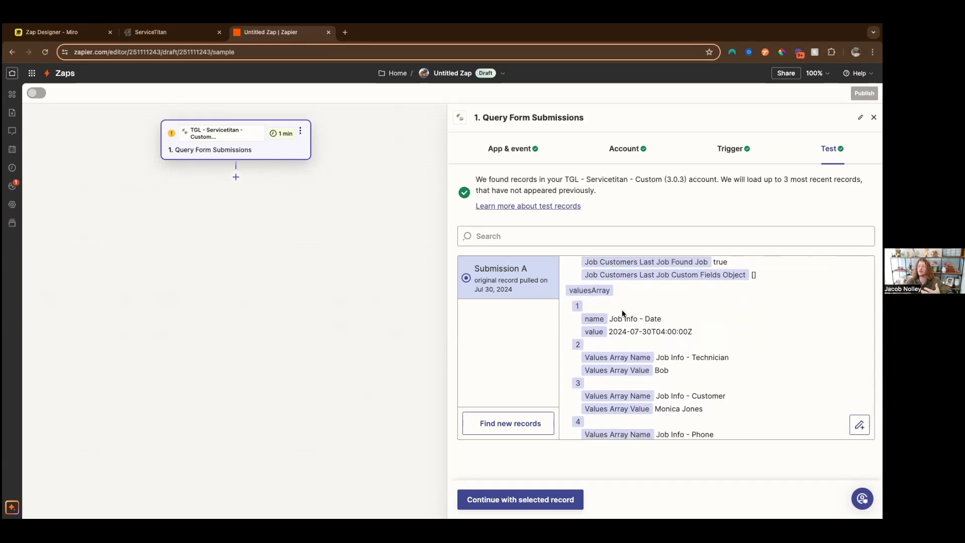
pyautogui.moveTo(589, 290)
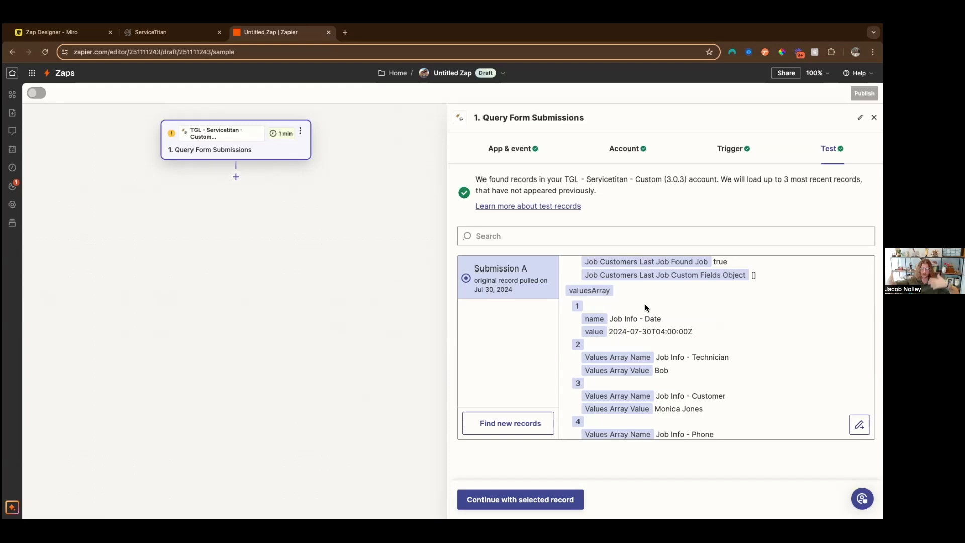
pyautogui.moveTo(551, 300)
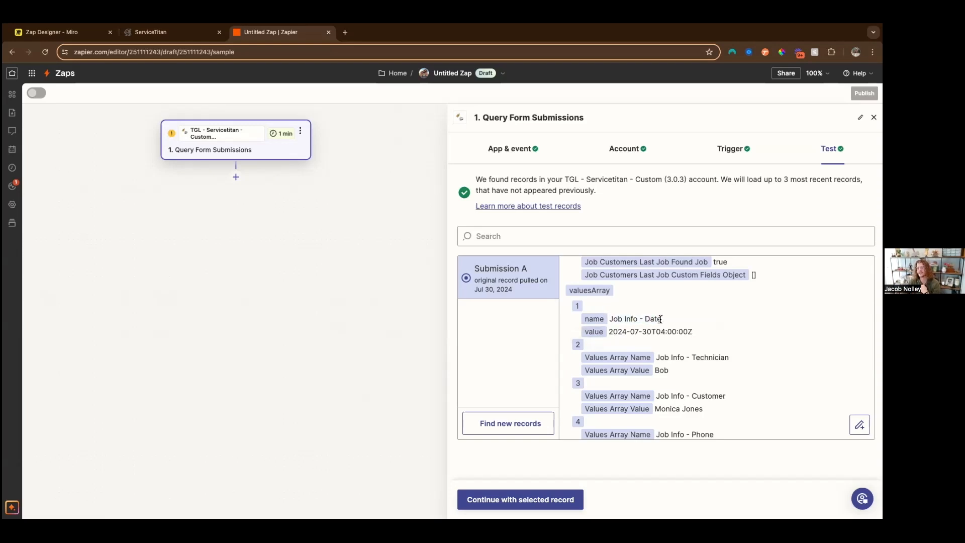
pyautogui.doubleClick(651, 319)
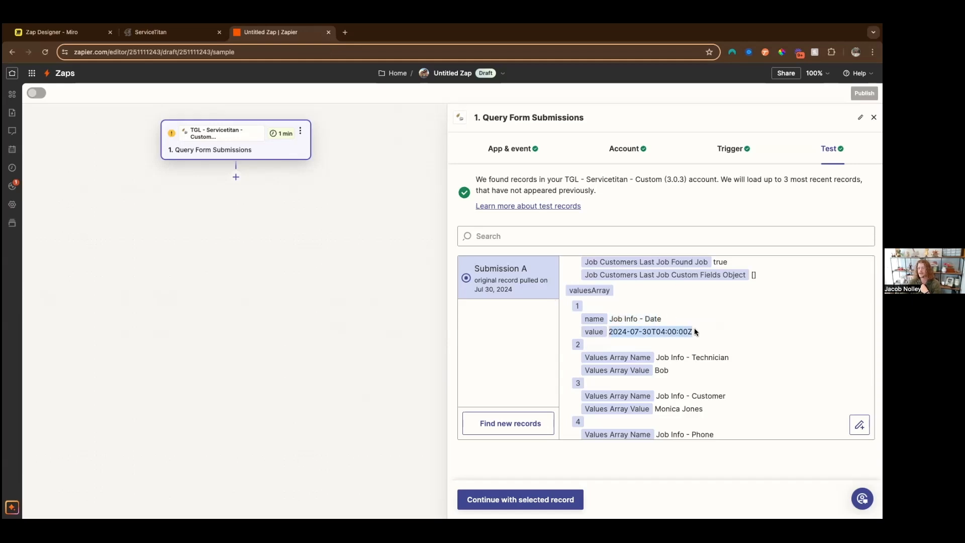
pyautogui.scroll(-3)
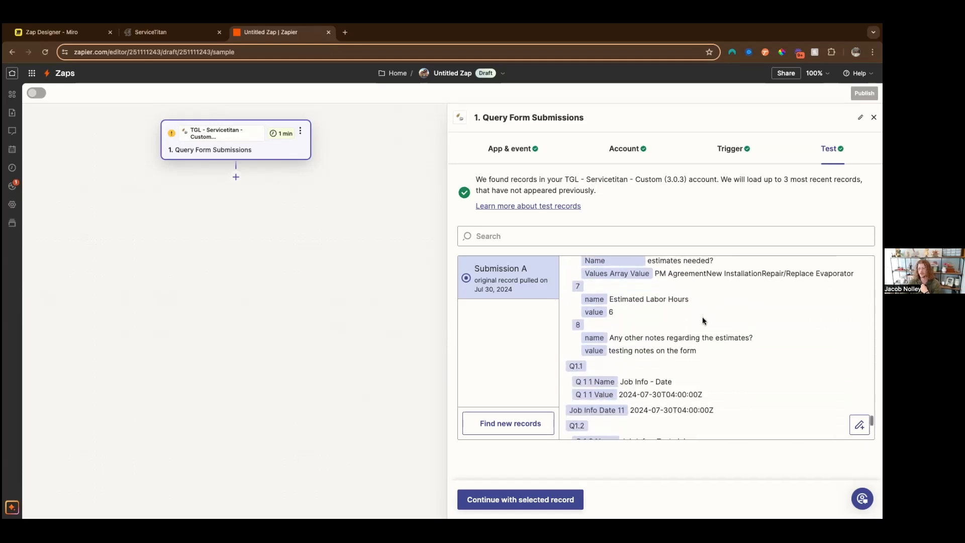
pyautogui.scroll(-3)
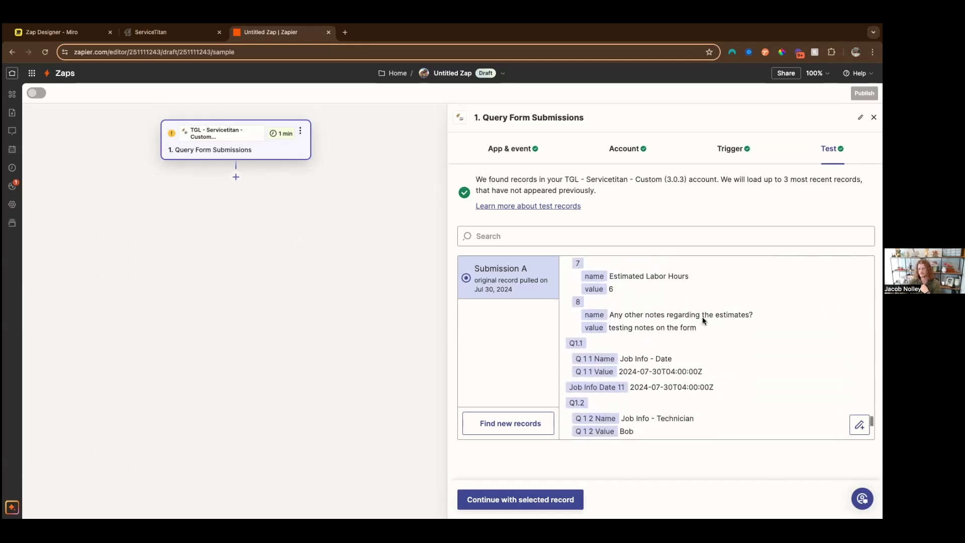
pyautogui.scroll(-3)
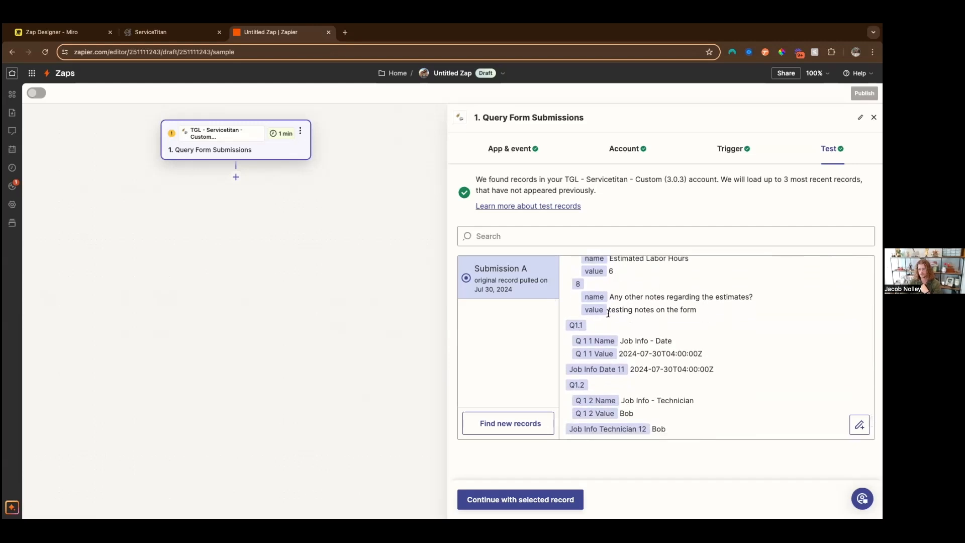
pyautogui.scroll(-3)
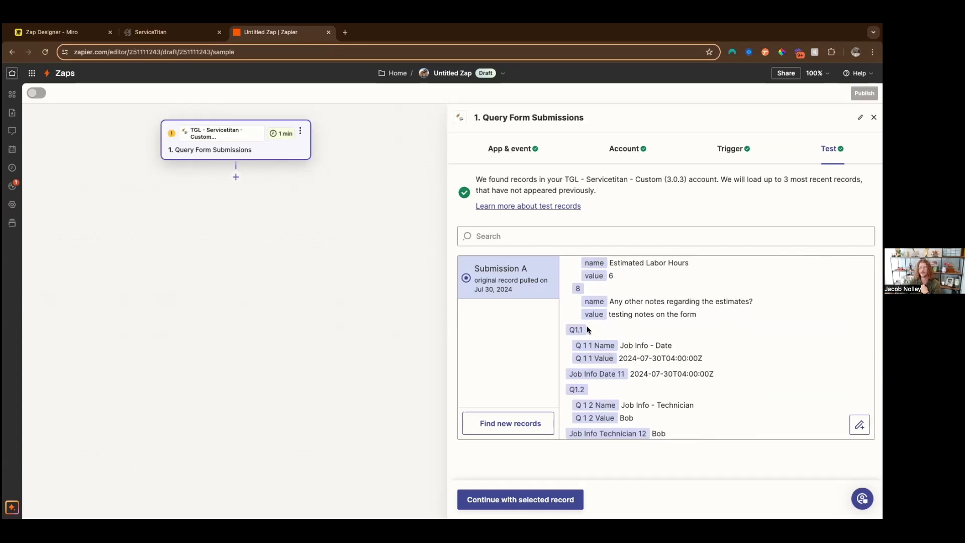
pyautogui.moveTo(576, 330)
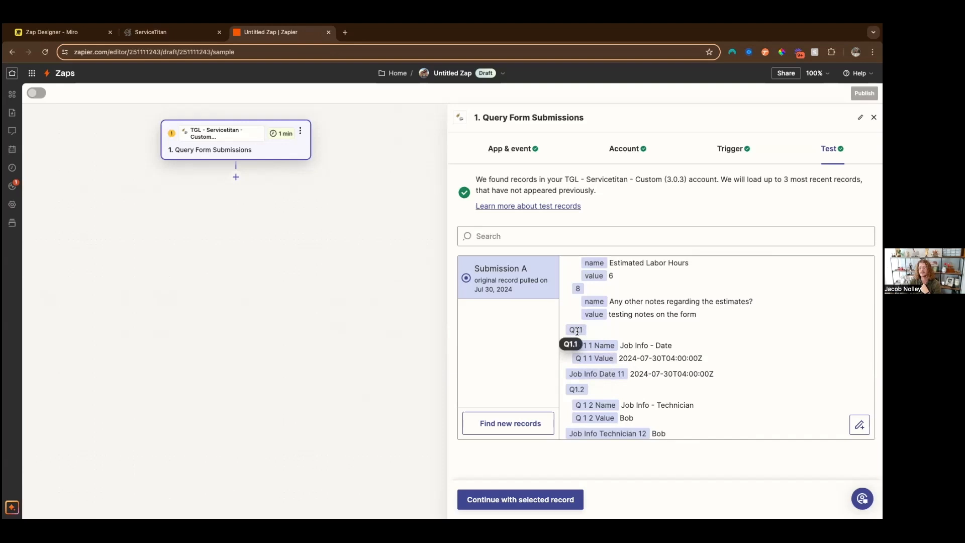
pyautogui.moveTo(601, 325)
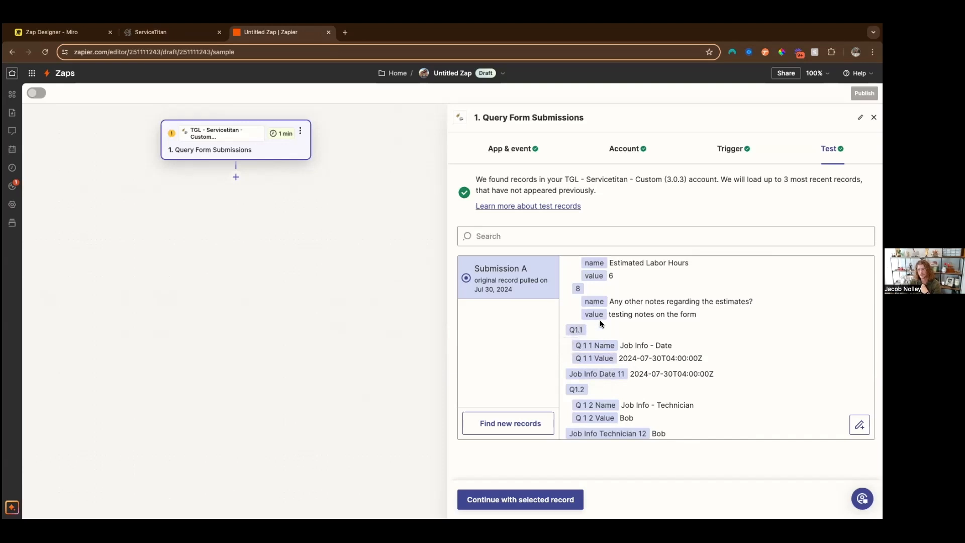
pyautogui.moveTo(594, 337)
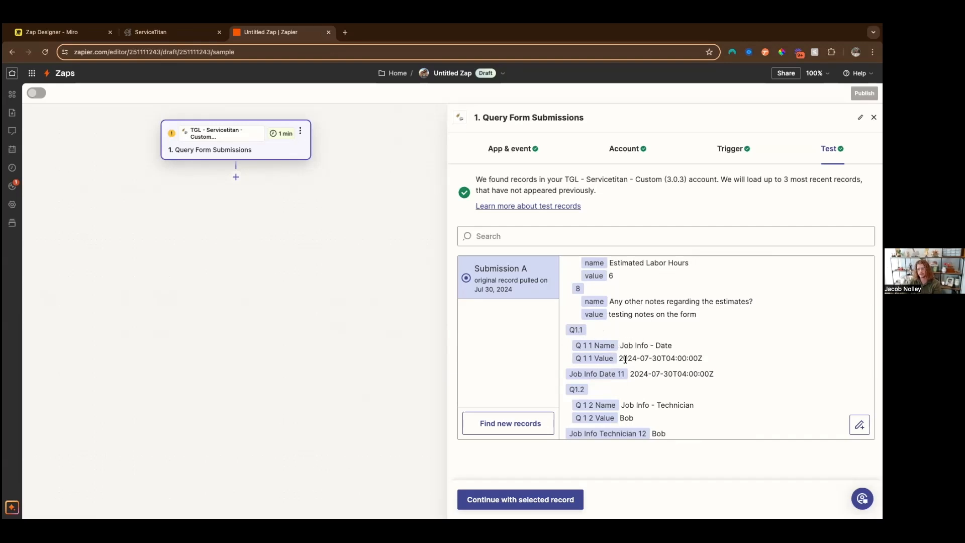
pyautogui.moveTo(574, 345)
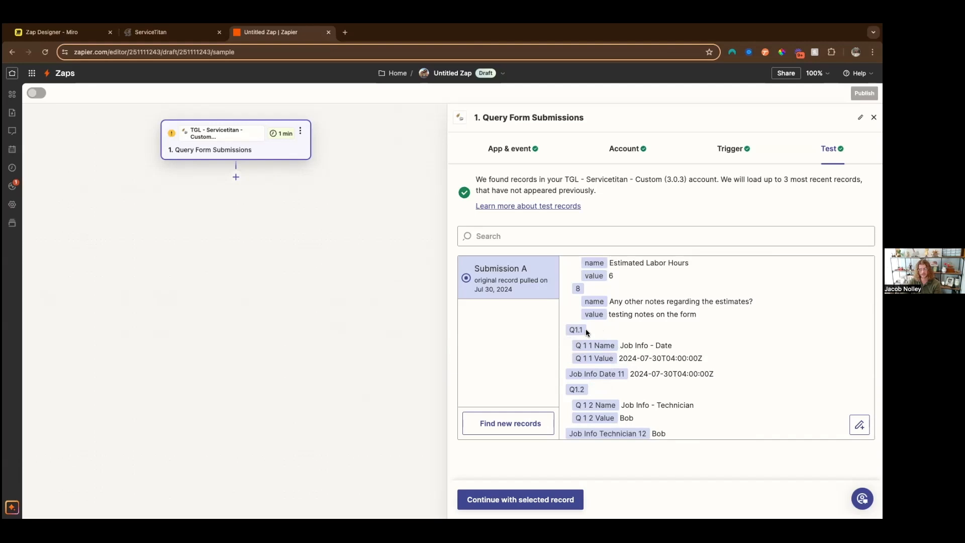
pyautogui.moveTo(637, 335)
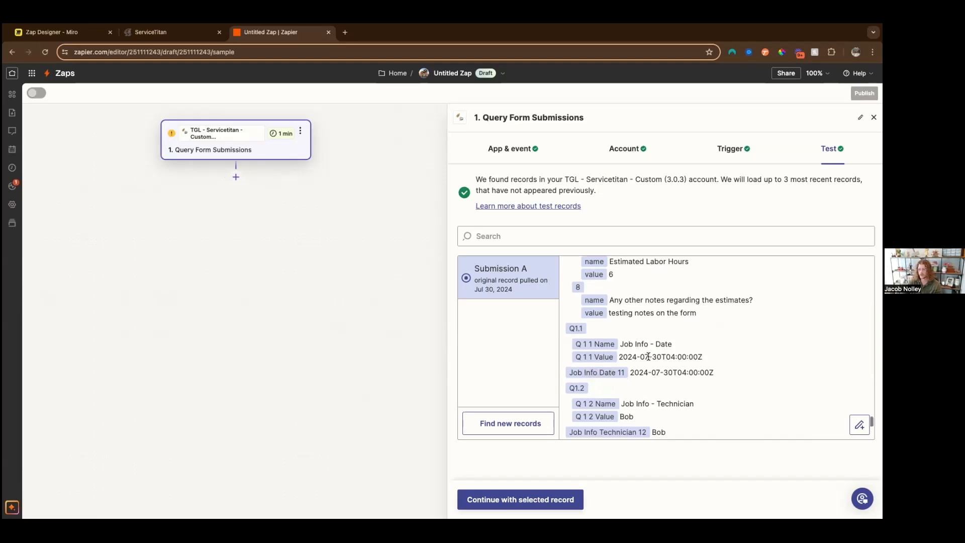
pyautogui.scroll(-3)
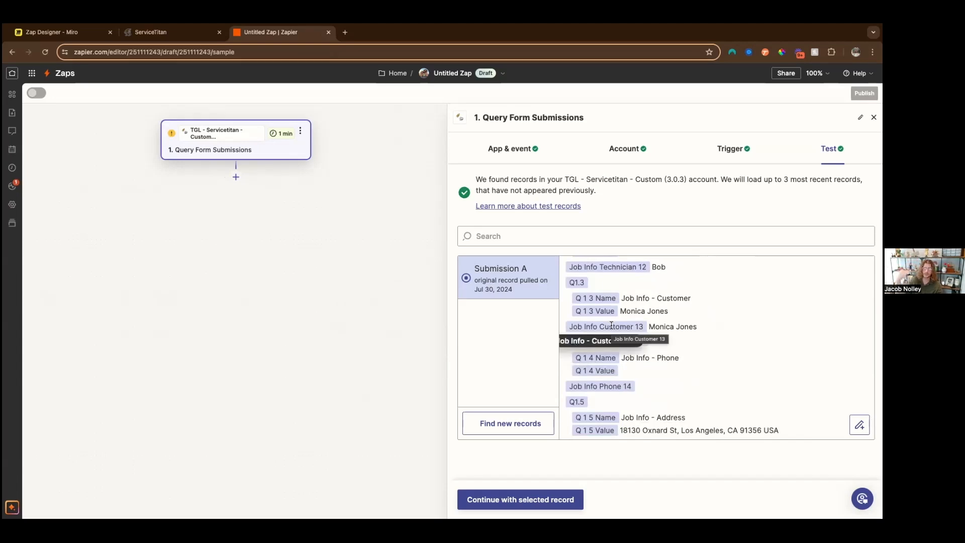
pyautogui.moveTo(577, 281)
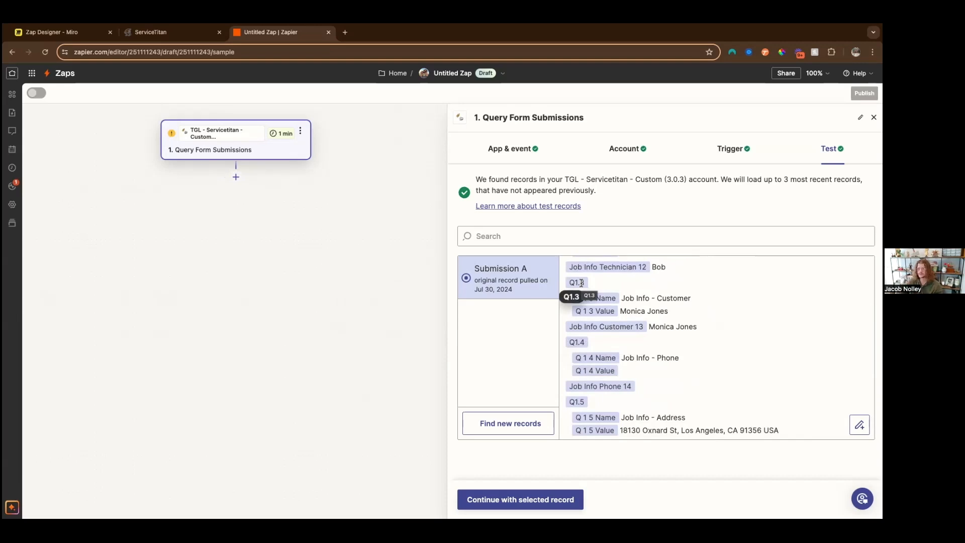
pyautogui.scroll(-3)
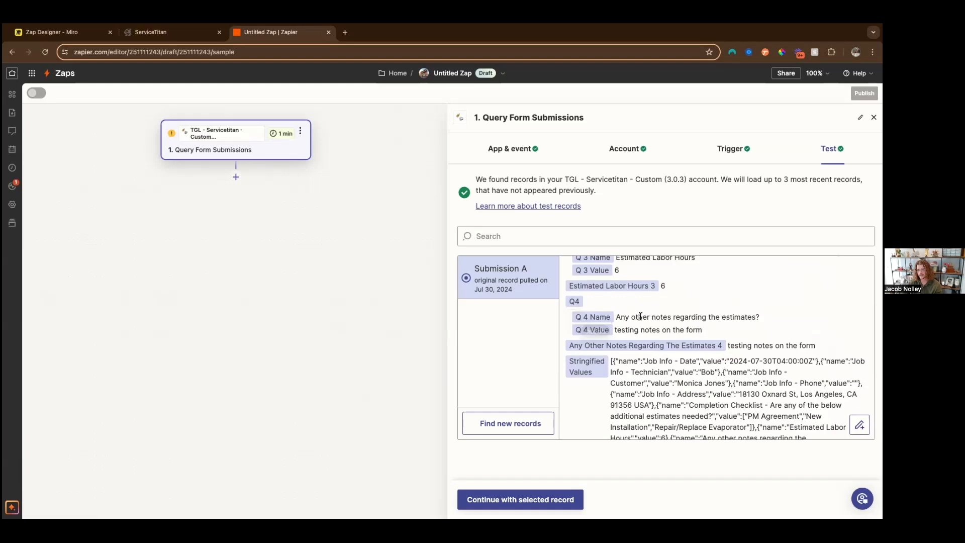
# Review the stringified values, then add a new step after the trigger
pyautogui.scroll(-3)
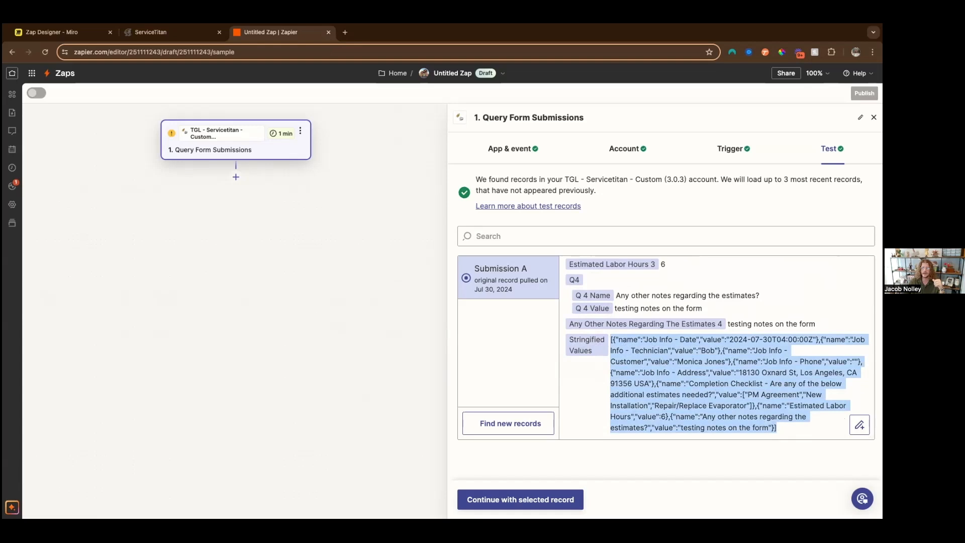
pyautogui.click(520, 499)
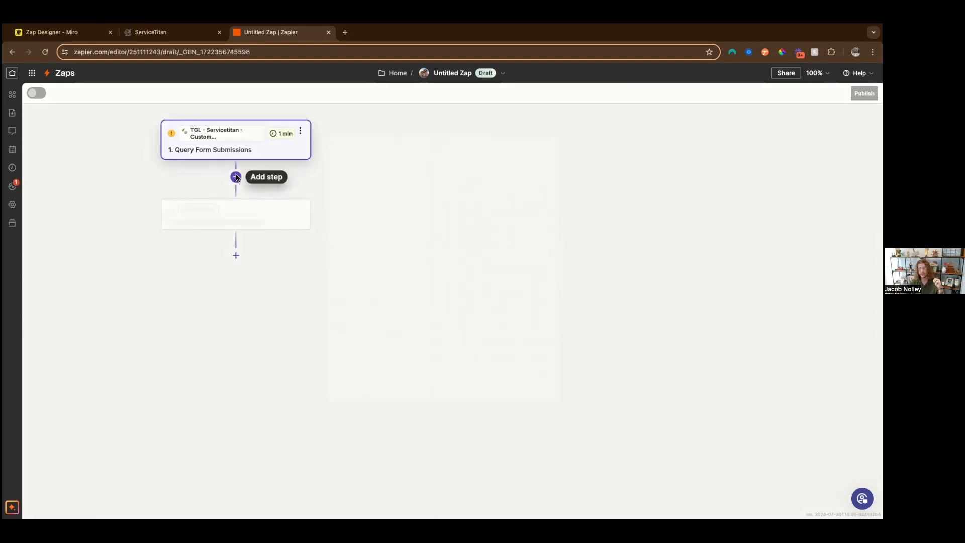
# Reopen the trigger's sample submission data and check the job address value
pyautogui.click(235, 177)
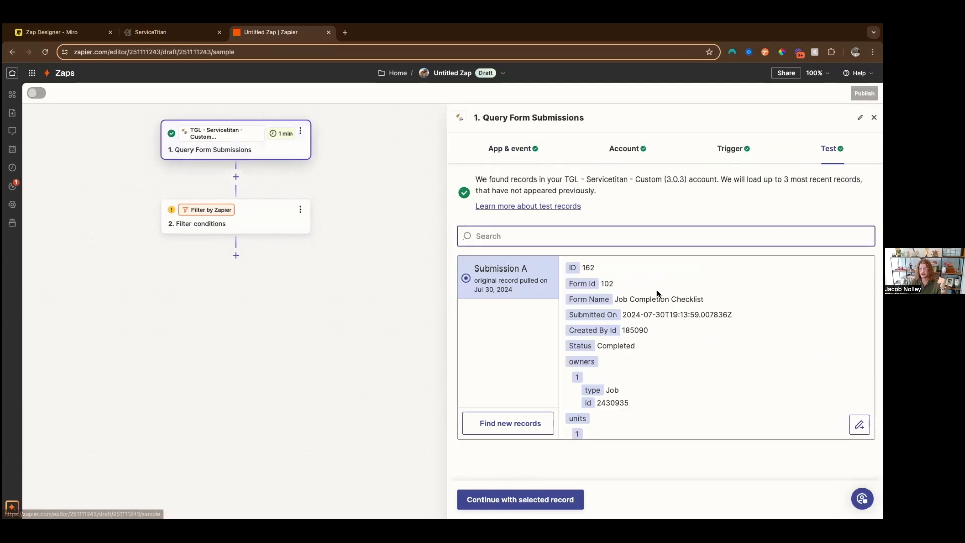
pyautogui.scroll(-3)
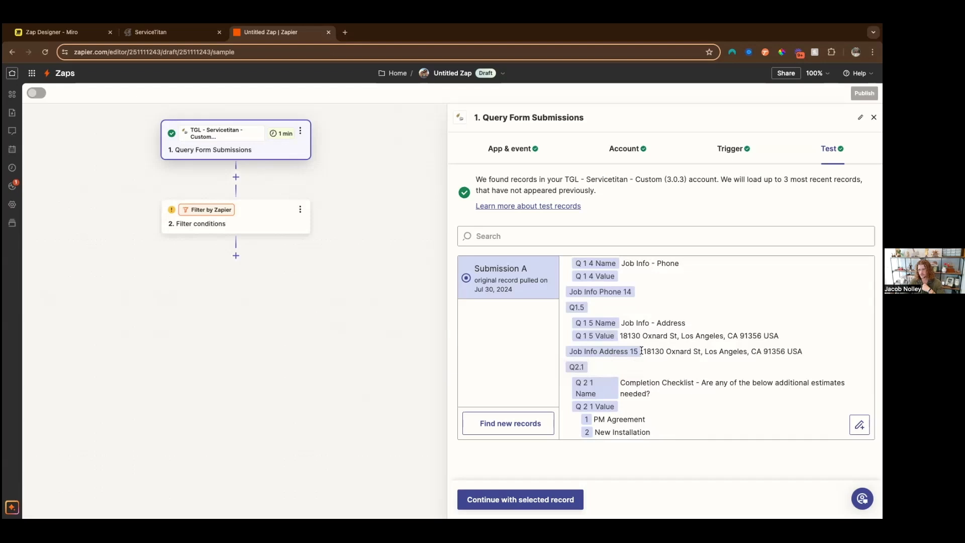
pyautogui.moveTo(643, 351); pyautogui.dragTo(802, 351)
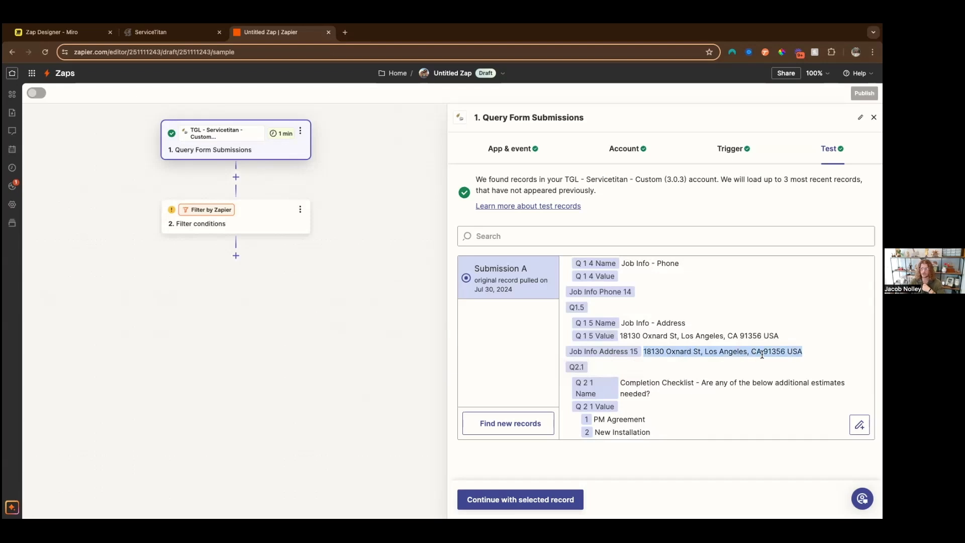
pyautogui.scroll(-3)
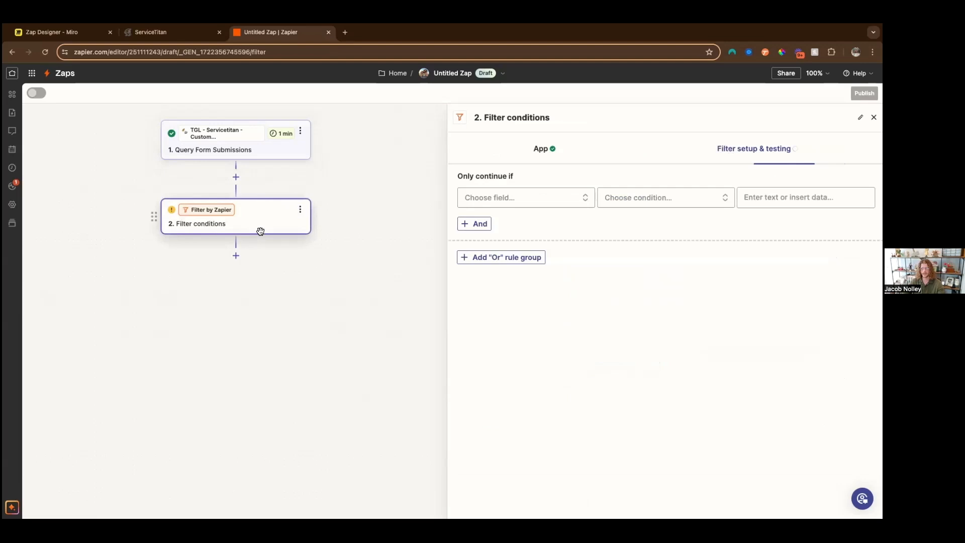
# Filter on Estimated Labor Hours 3 (Number) greater than 0, test it, and add a step after it
pyautogui.write('Estimated Labor Hours 3 Estimated Labor Hours-3')
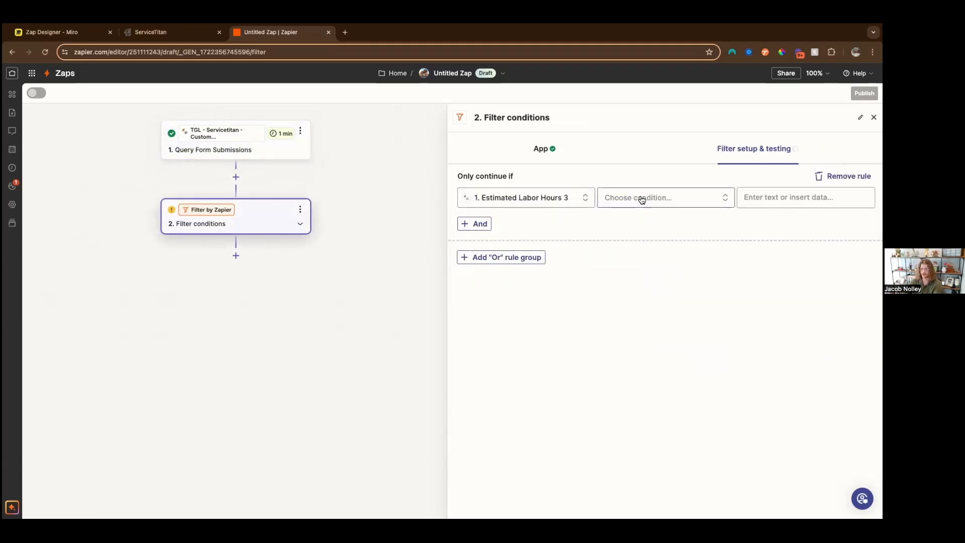
pyautogui.click(664, 197)
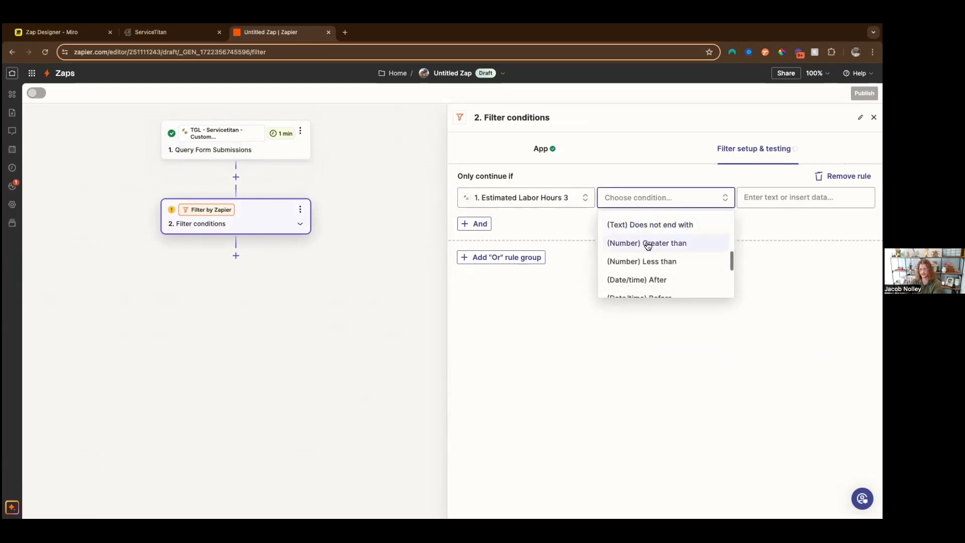
pyautogui.click(646, 242)
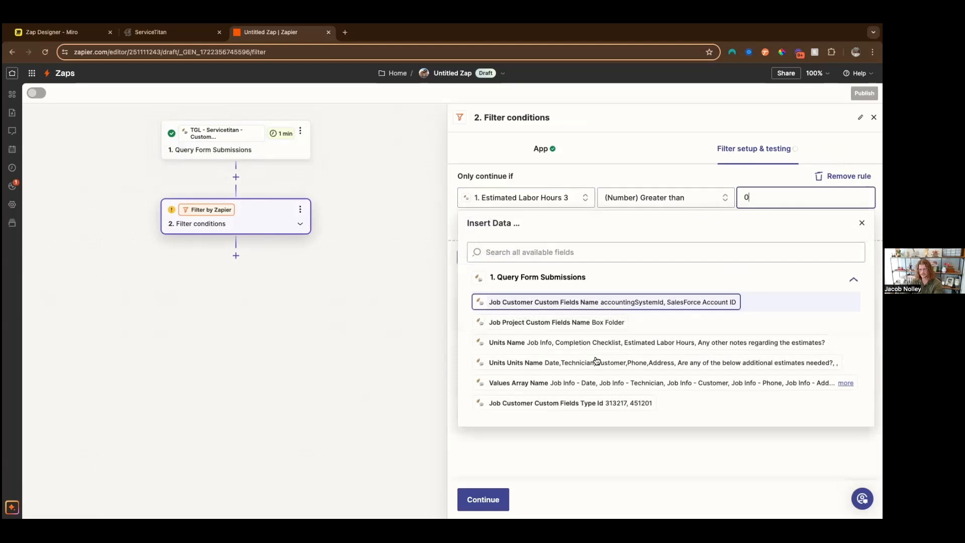
pyautogui.click(482, 499)
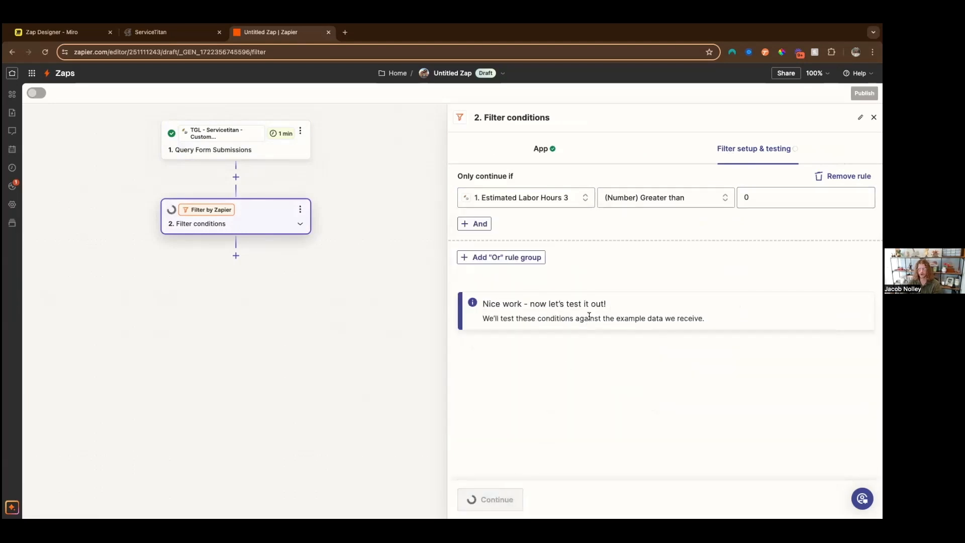
pyautogui.click(490, 500)
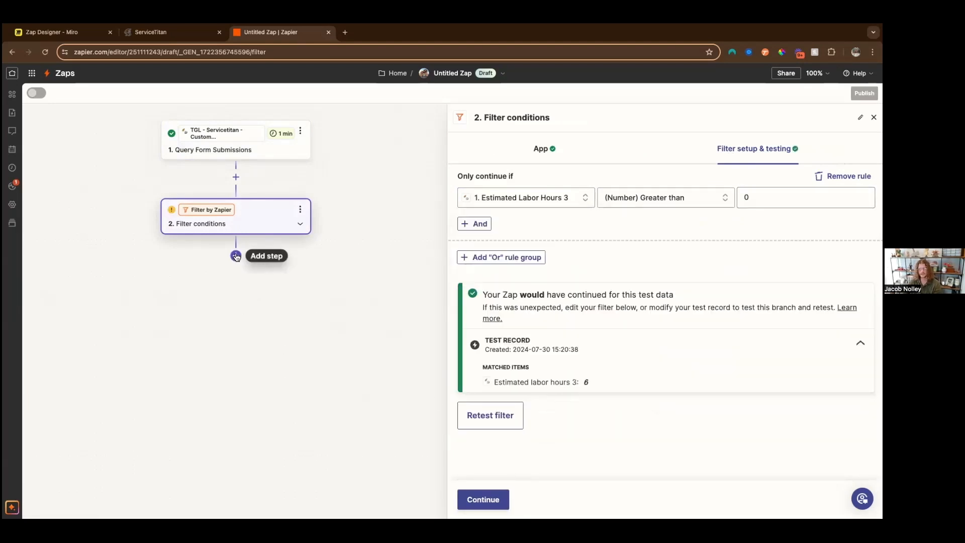
pyautogui.click(235, 255)
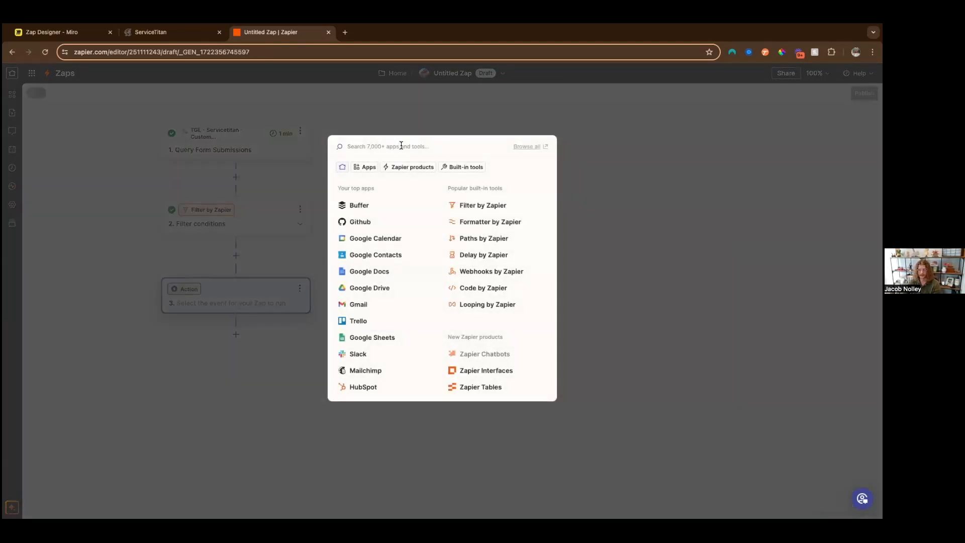
# Leave the third action without an app and reopen the Query Form Submissions trigger card
pyautogui.click(592, 149)
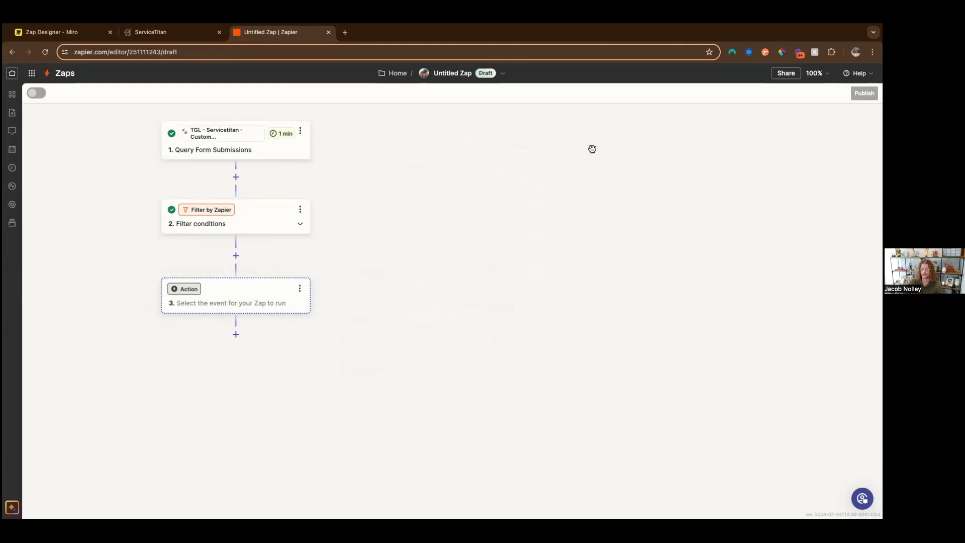
pyautogui.click(212, 149)
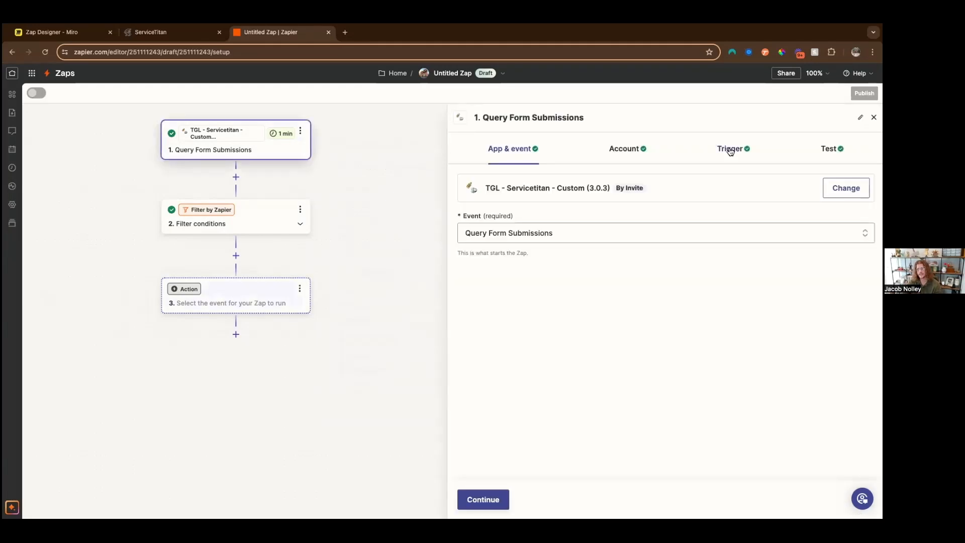
# Review the trigger's settings and its Submission A sample record
pyautogui.click(827, 148)
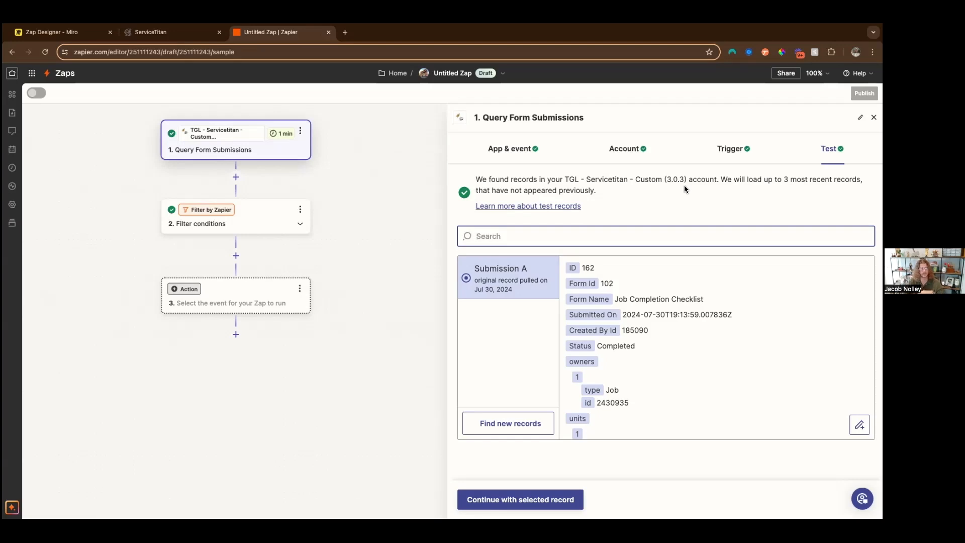
pyautogui.moveTo(730, 81)
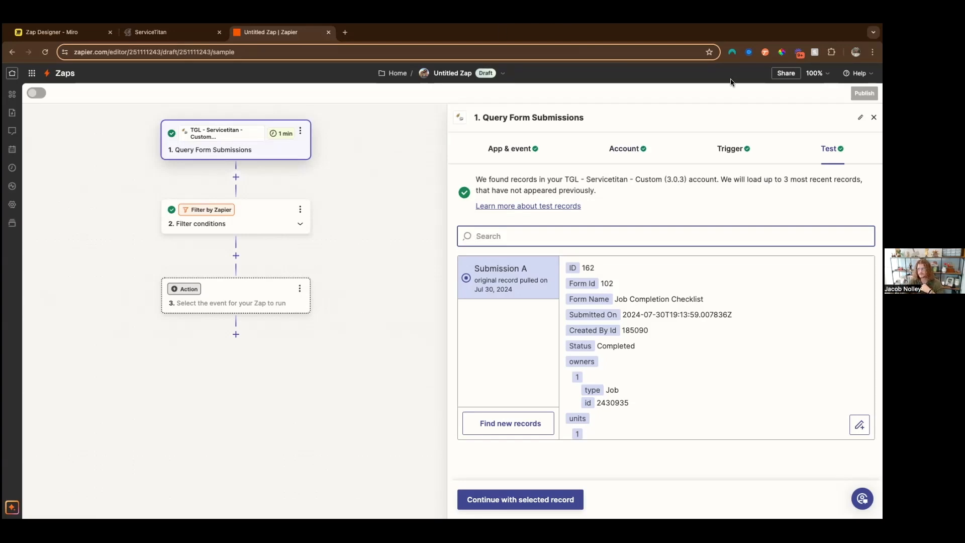